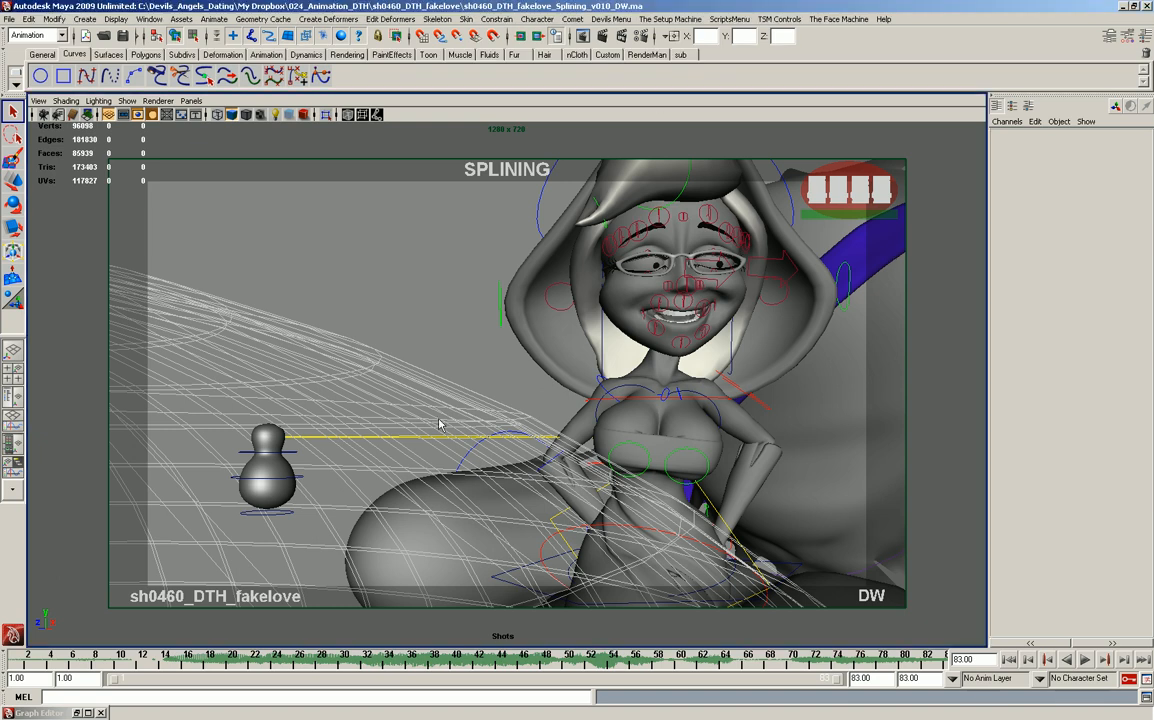
mouse_move(458, 274)
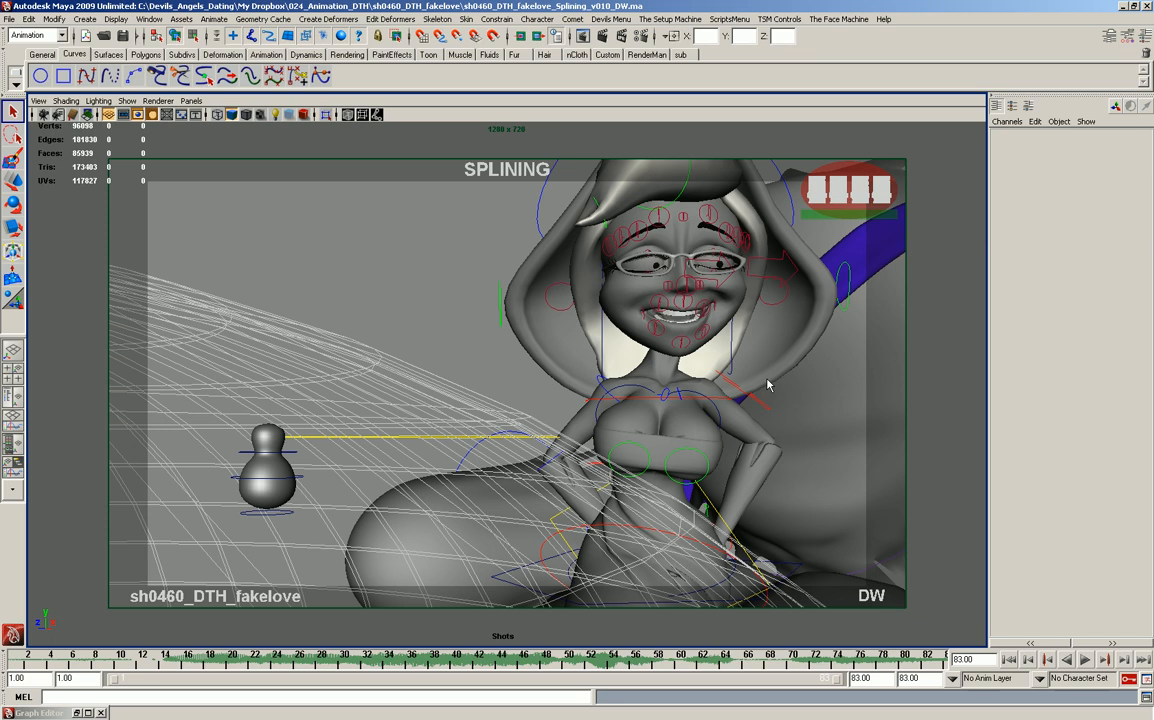
mouse_move(596, 244)
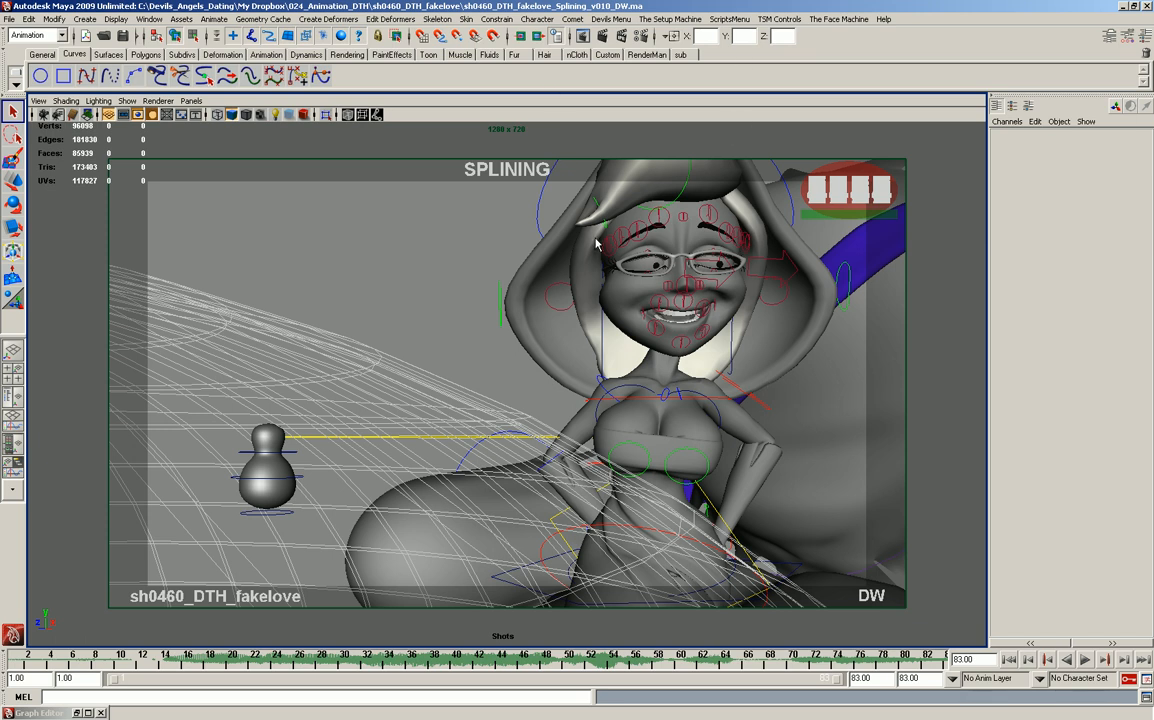
mouse_move(666, 356)
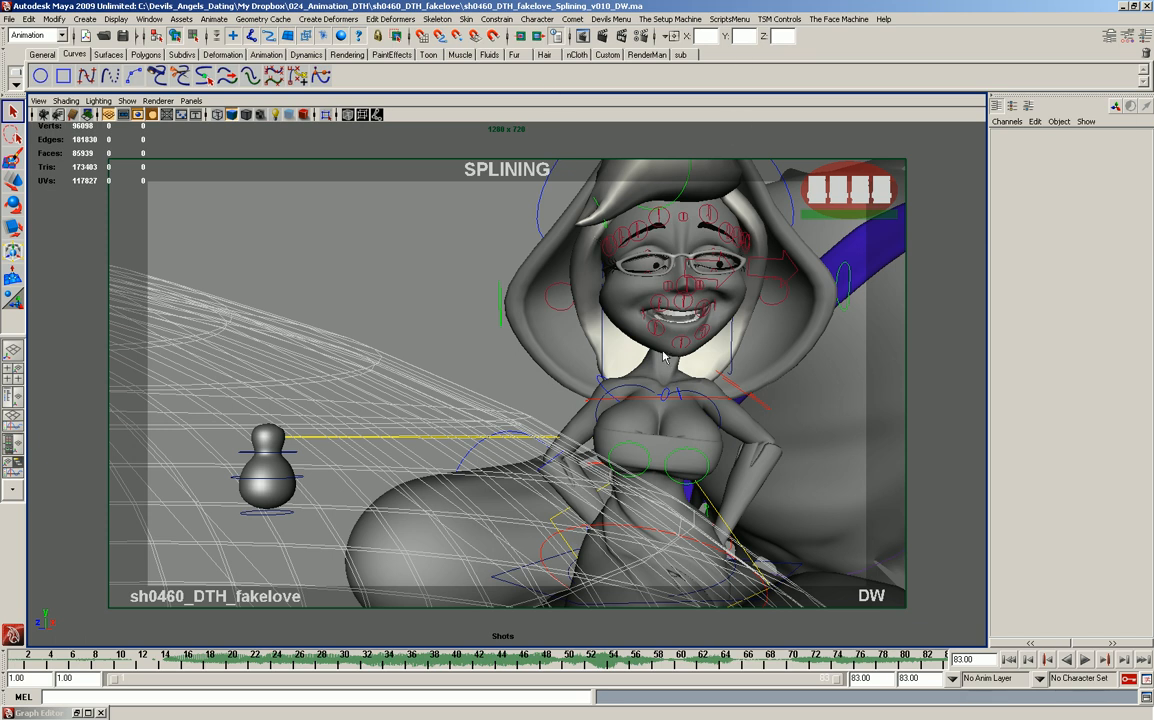
mouse_move(506, 248)
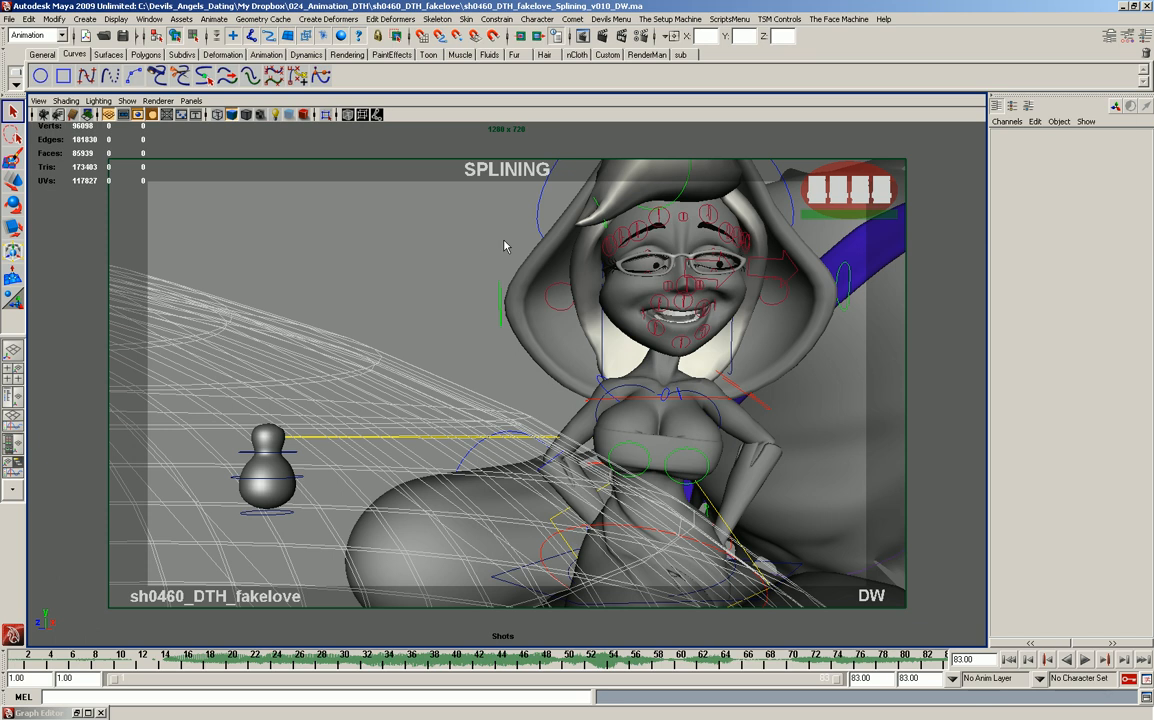
mouse_move(726, 374)
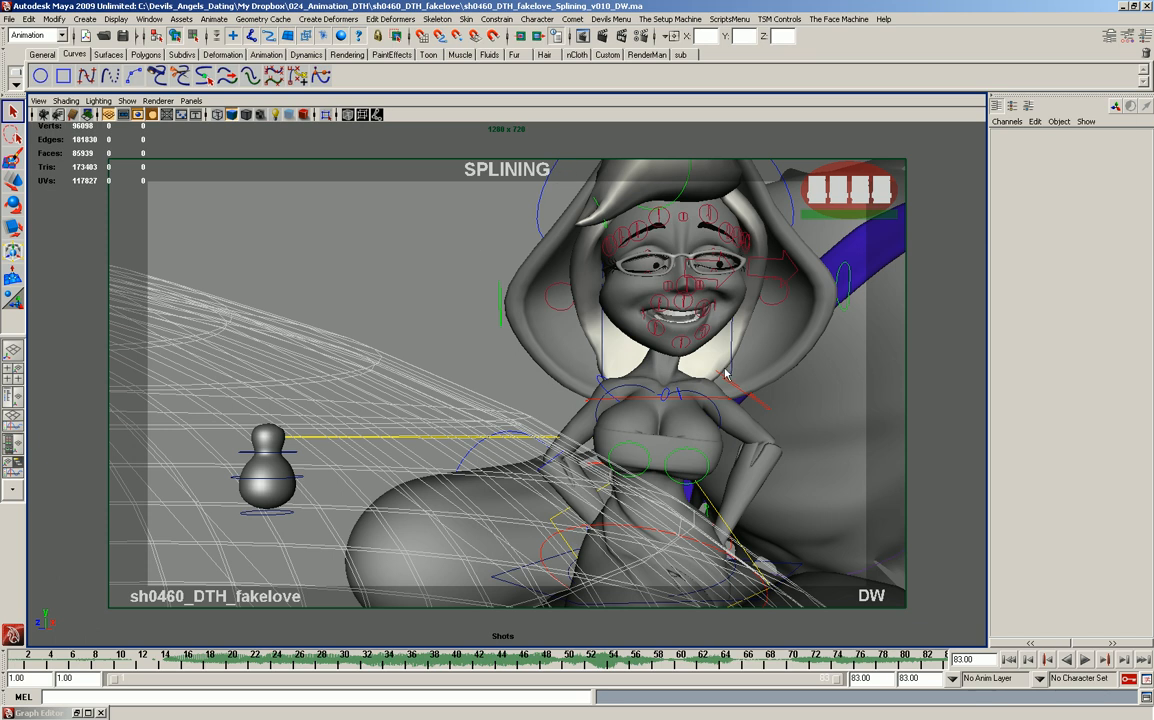
mouse_move(644, 348)
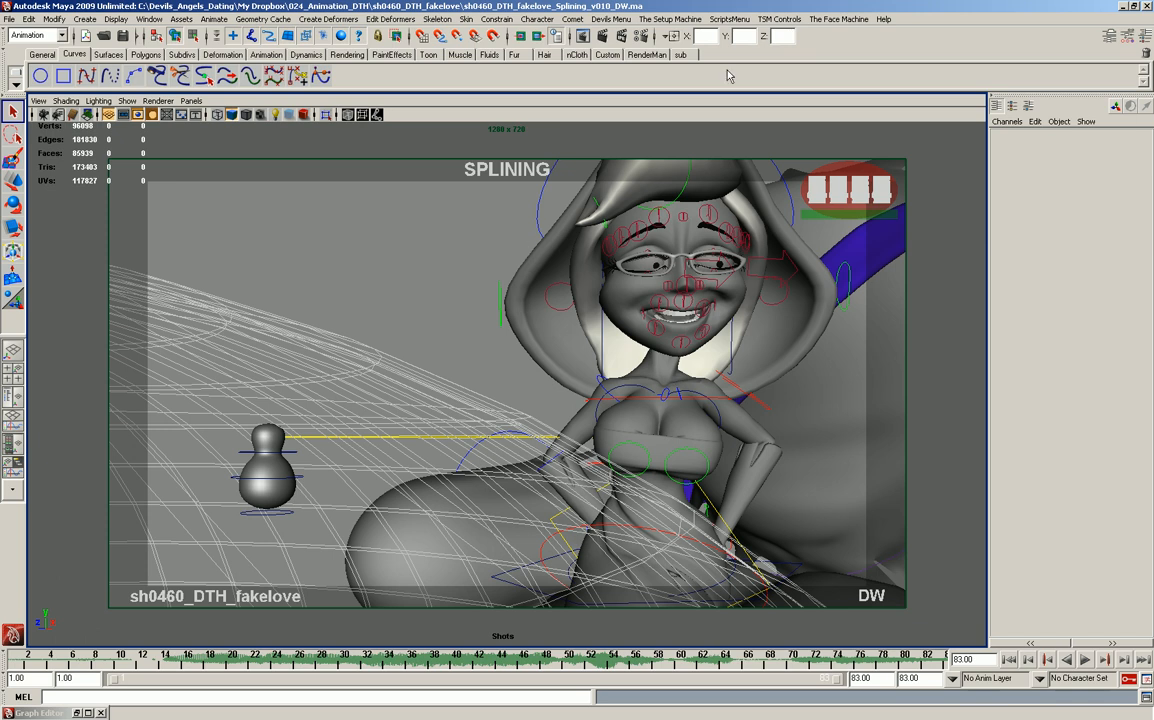
mouse_move(644, 448)
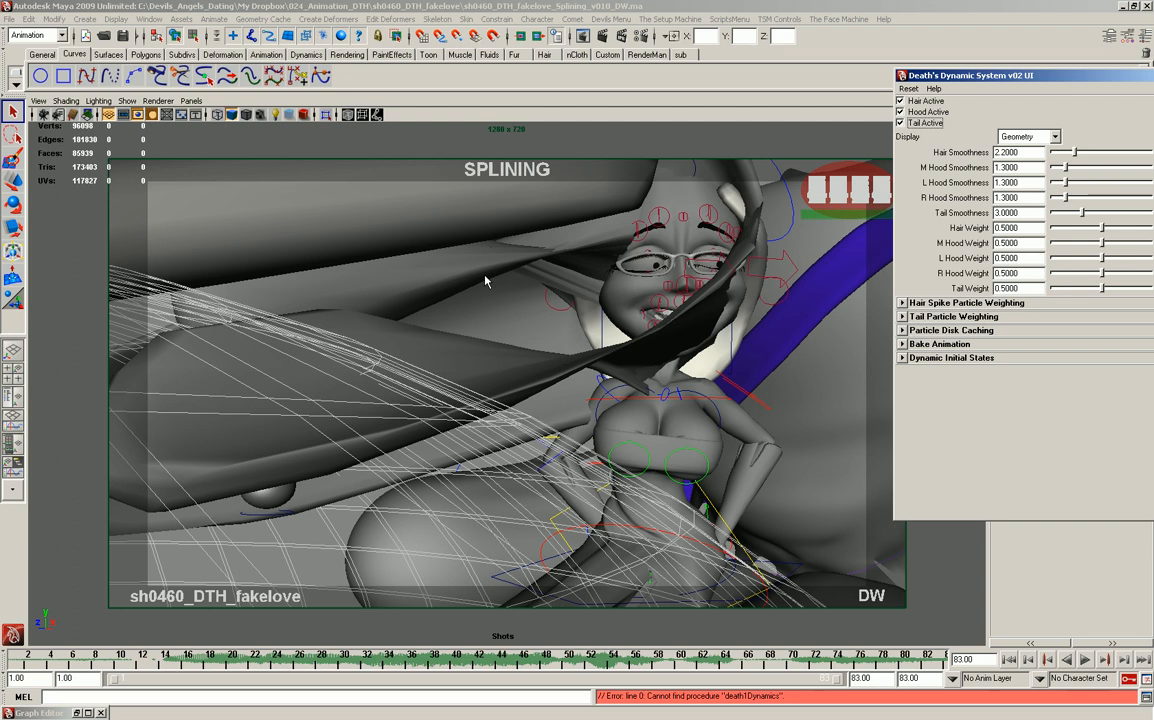
mouse_move(346, 384)
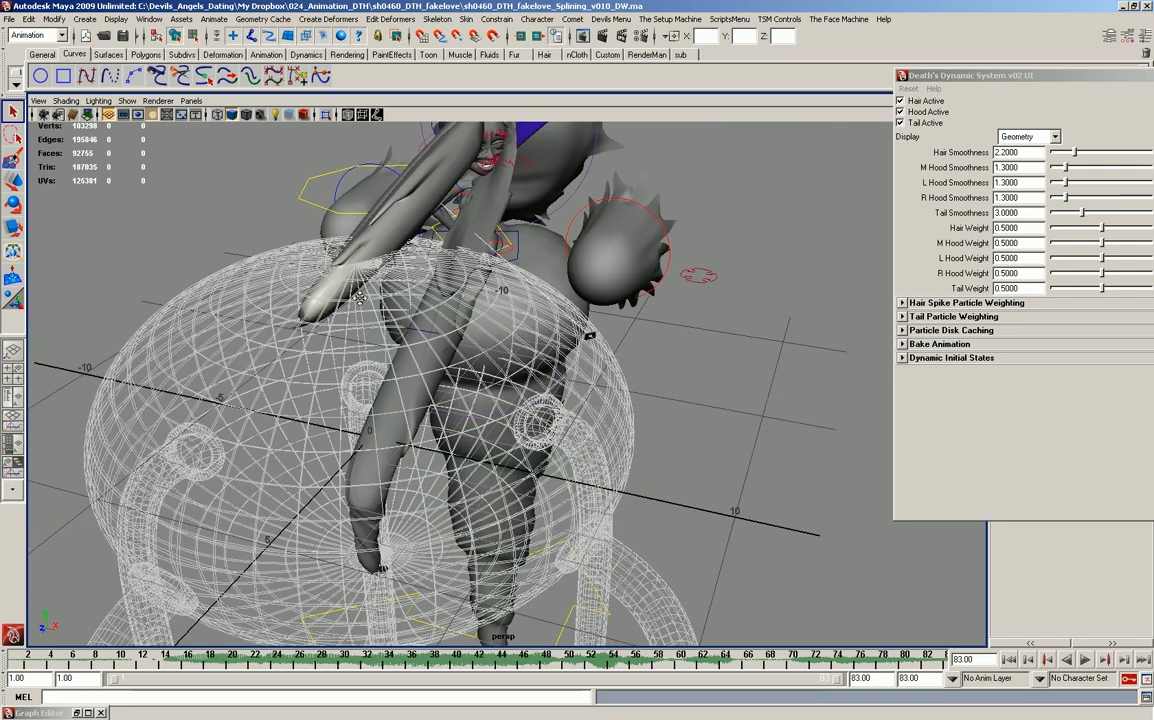
Switch the panel from perspective back to the shot camera
left_click(192, 100)
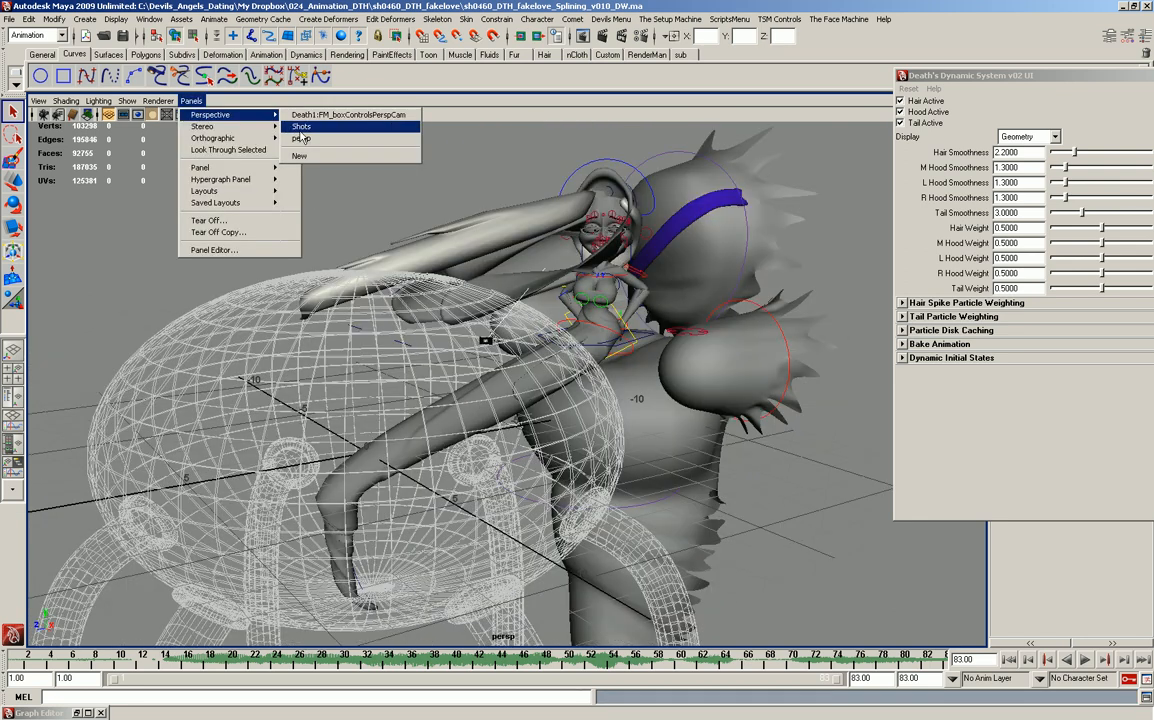
left_click(302, 124)
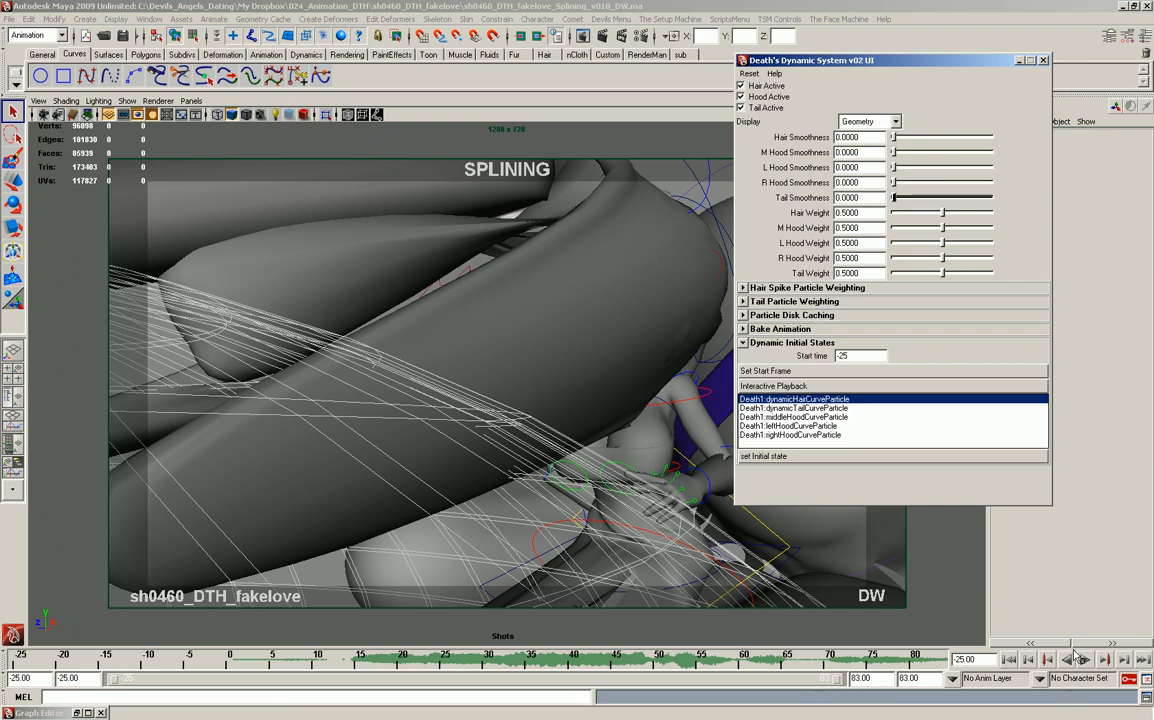
Select all five hair, tail and hood particle objects for interactive playback
left_click(1084, 660)
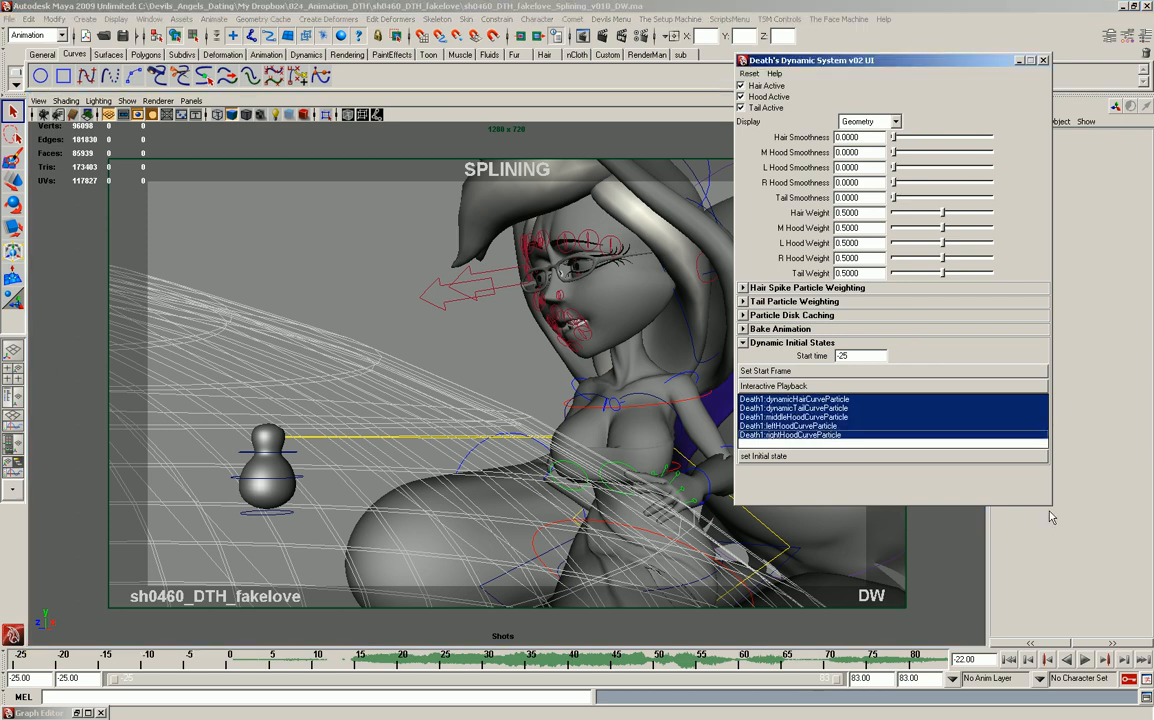
mouse_move(930, 488)
type("1.2")
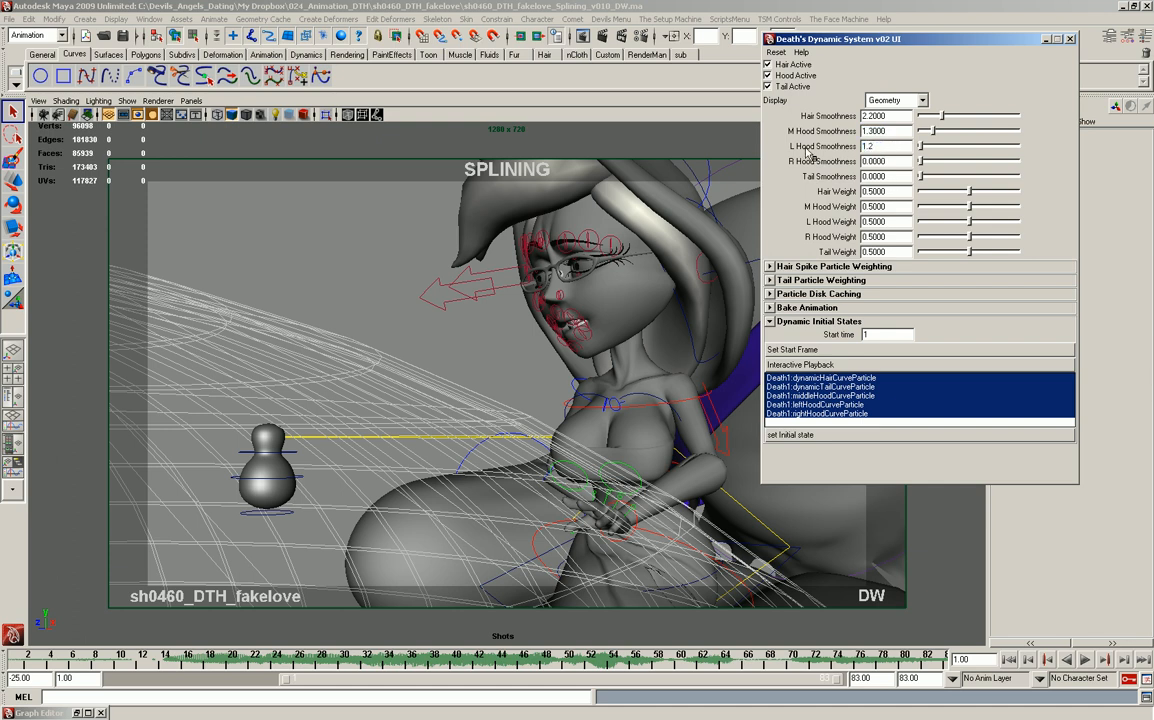
Set L Hood Smoothness to 1.3 and begin editing Tail Smoothness
left_click(884, 160)
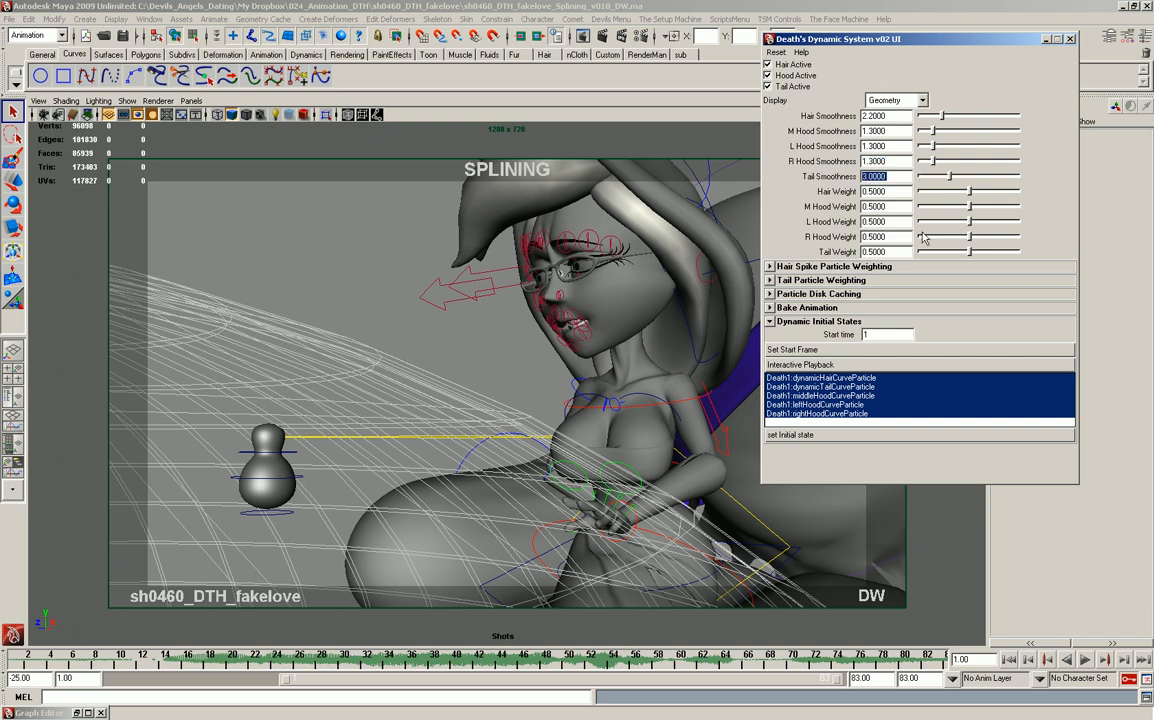
left_click(1086, 660)
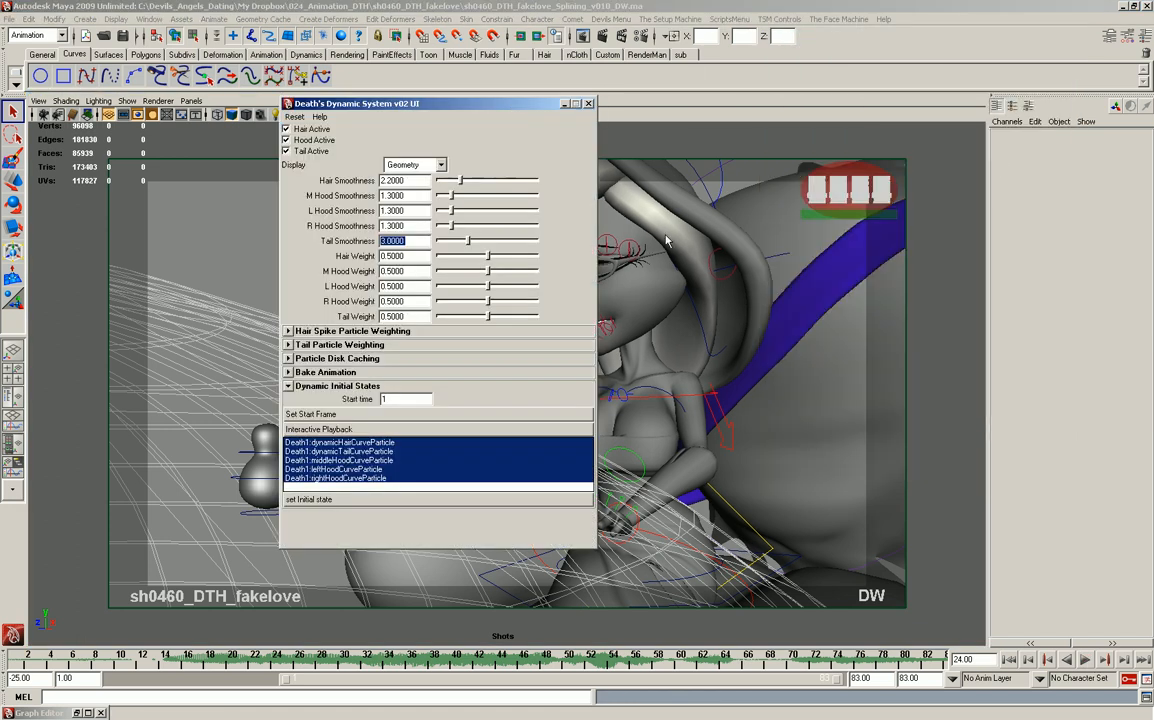
mouse_move(420, 124)
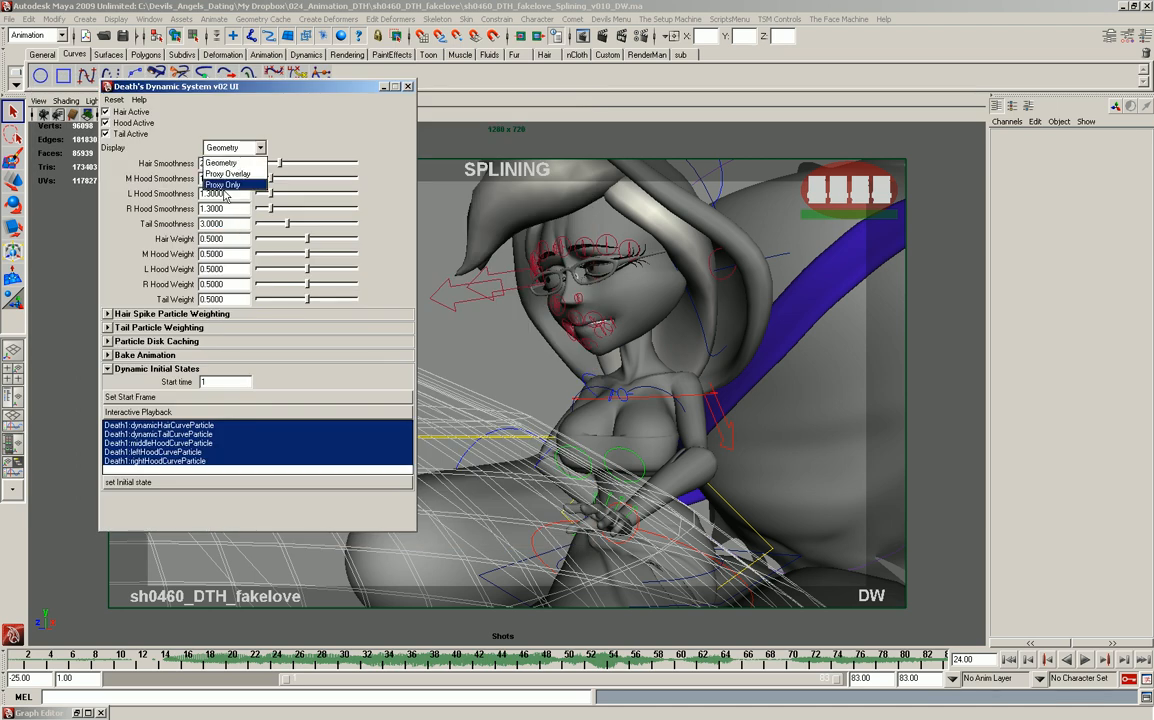
Set Display to Proxy Only and bring up the Upper_Body attribute options in the Channel Box
left_click(224, 184)
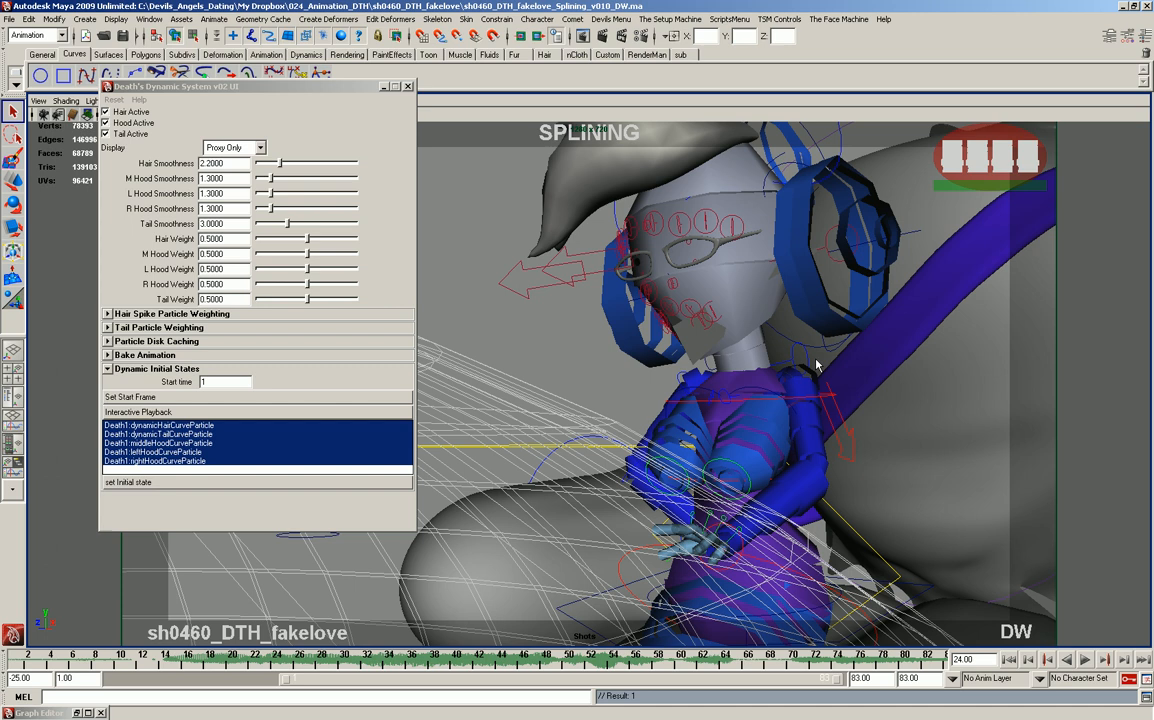
left_click(800, 360)
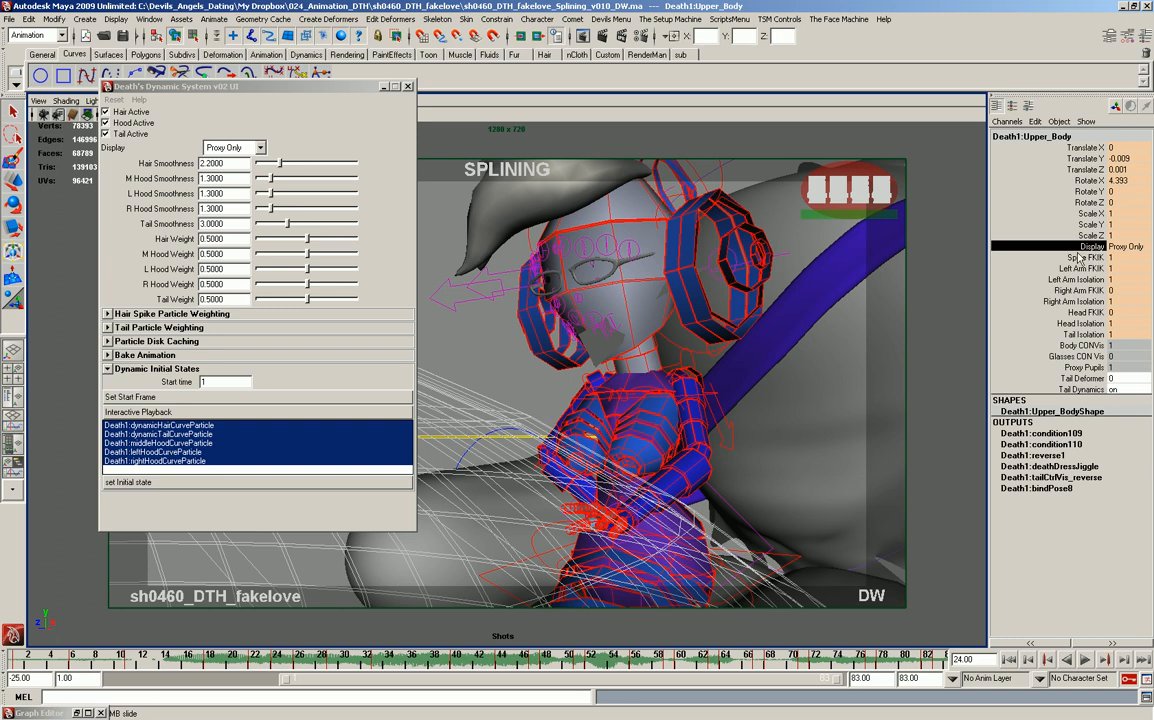
right_click(1070, 258)
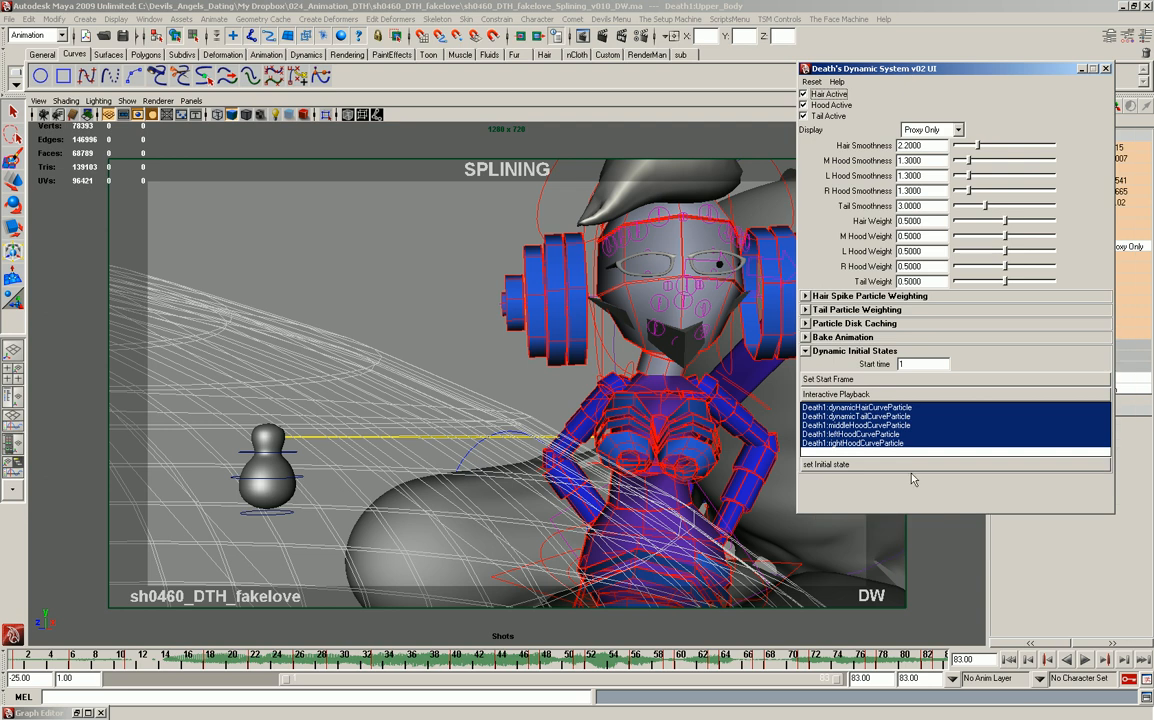
Run Interactive Playback of the dynamics through the shot, then stop it
left_click(1084, 660)
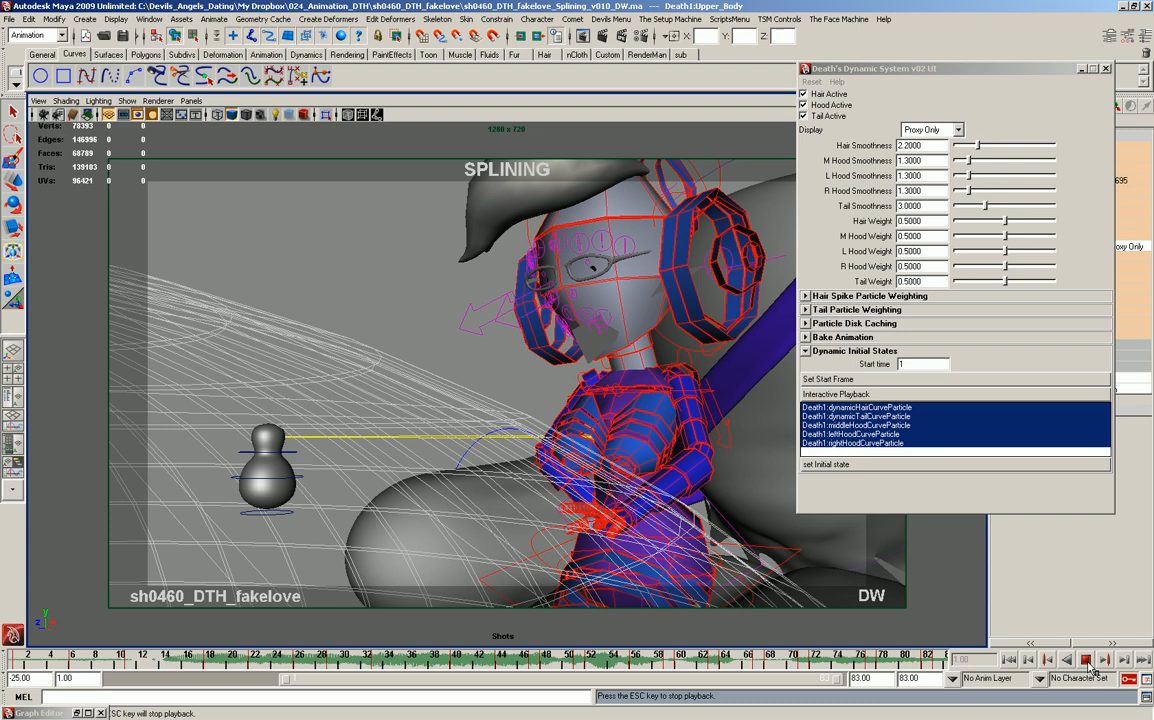
left_click(1086, 660)
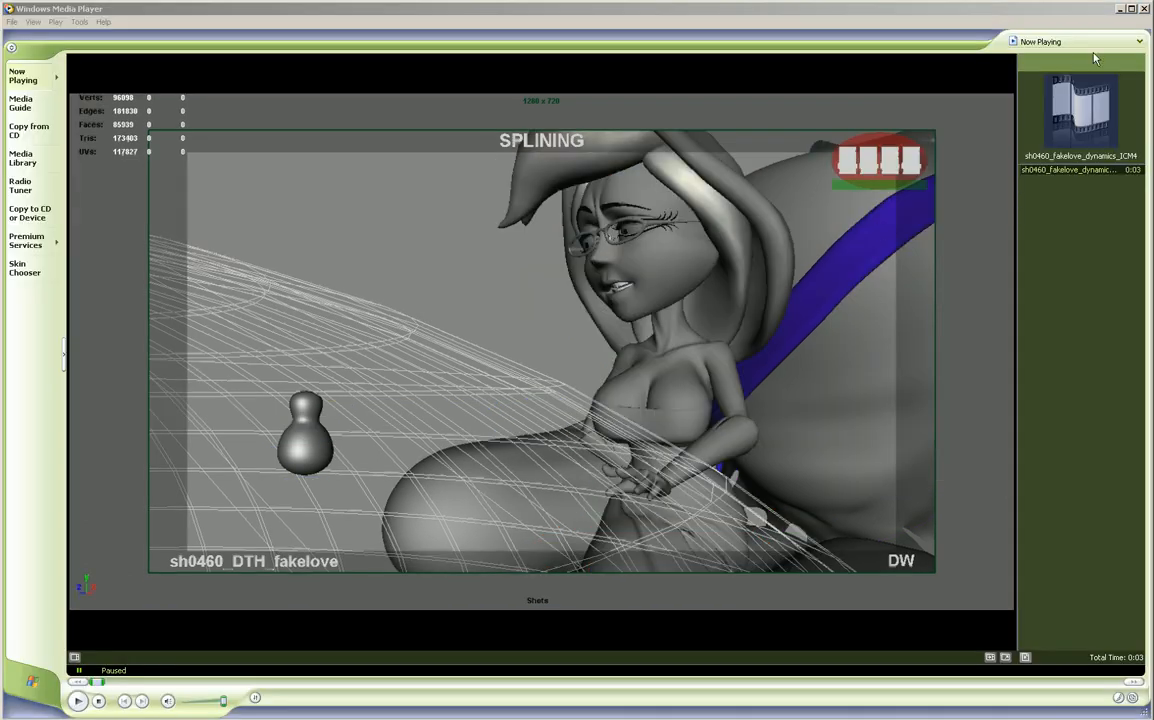
Play the sh0460 dynamics playblast to review the character's motion
left_click(78, 700)
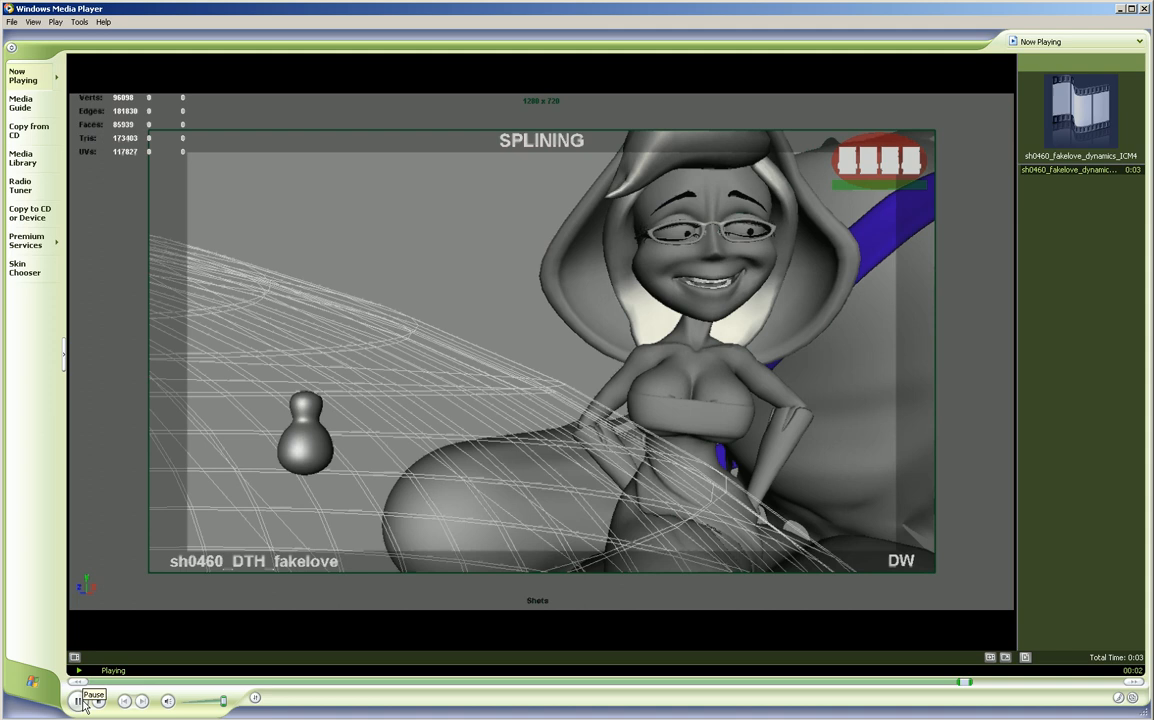
left_click(78, 700)
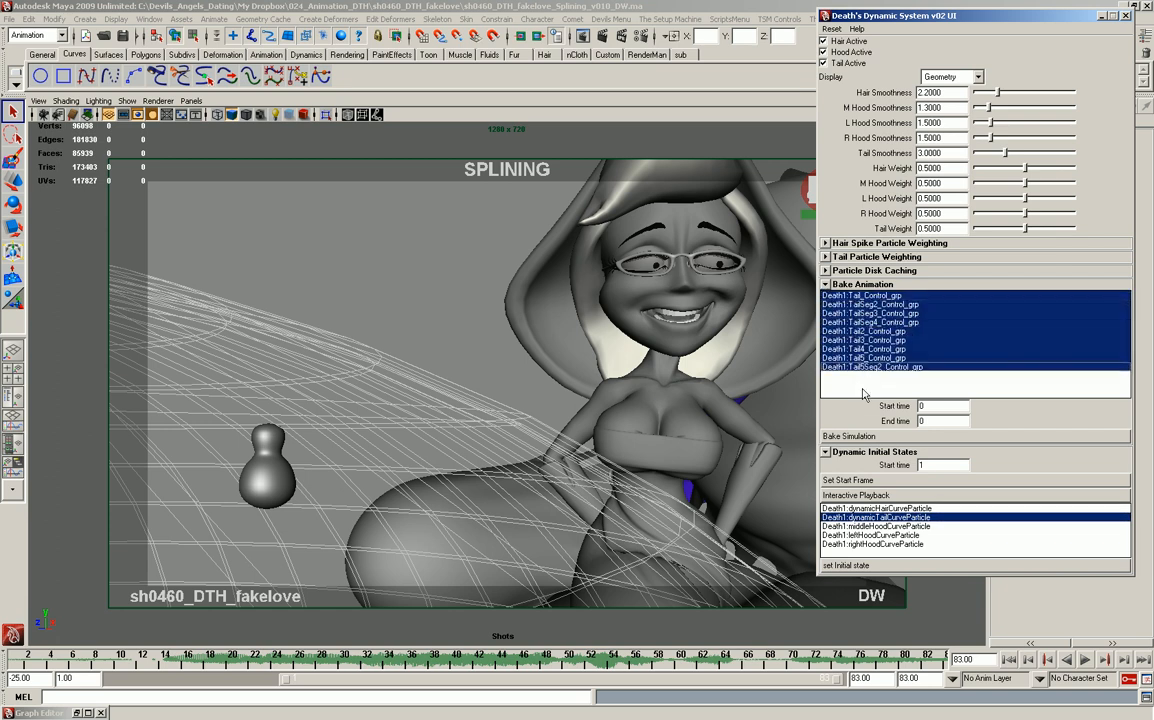
Set the bake range to end at frame 83 and start Bake Simulation for the tail controls
left_click(862, 296)
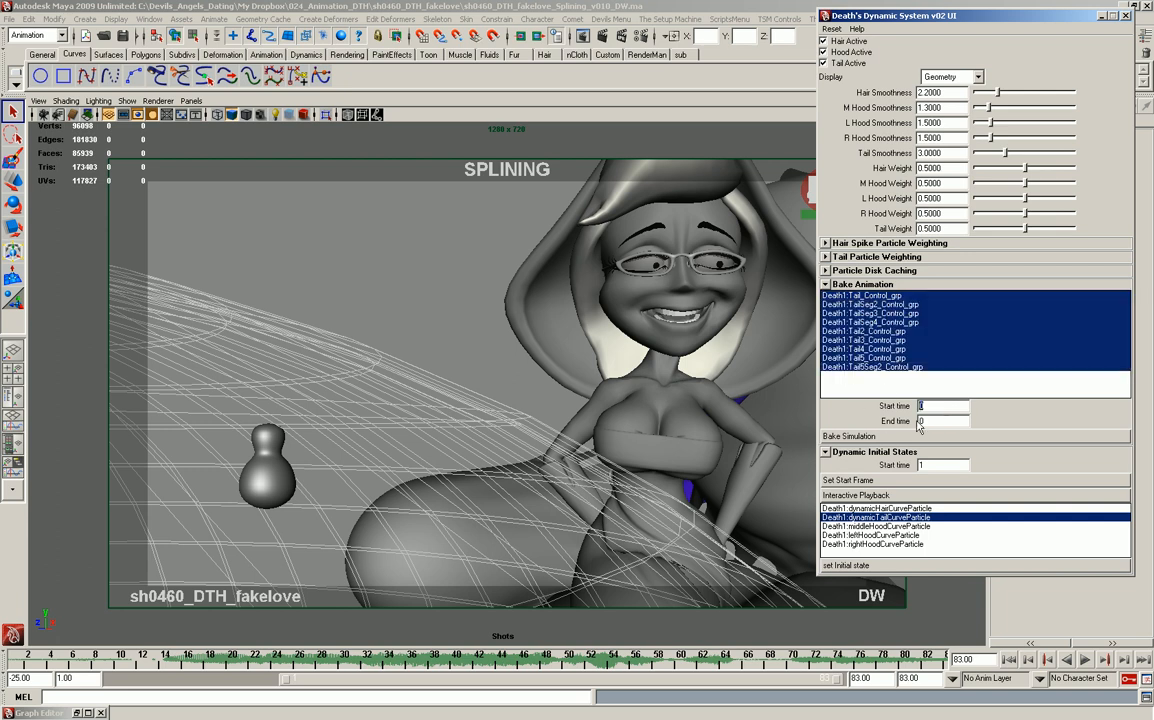
left_click(940, 406)
type("83")
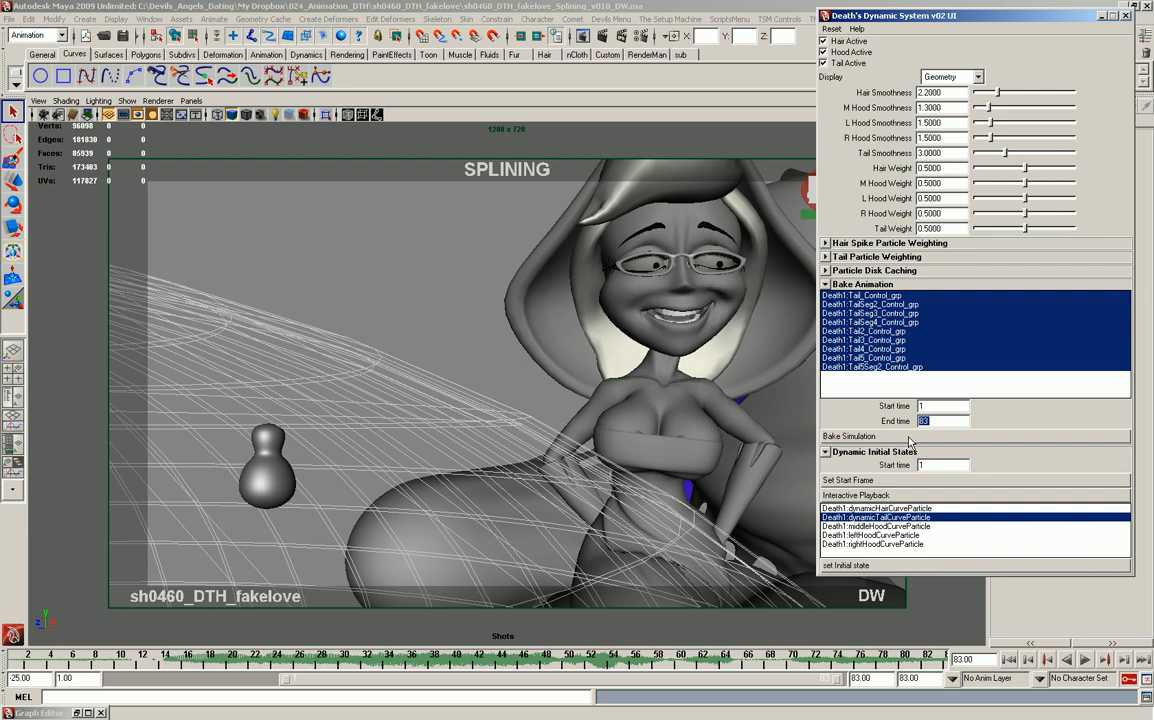
mouse_move(912, 446)
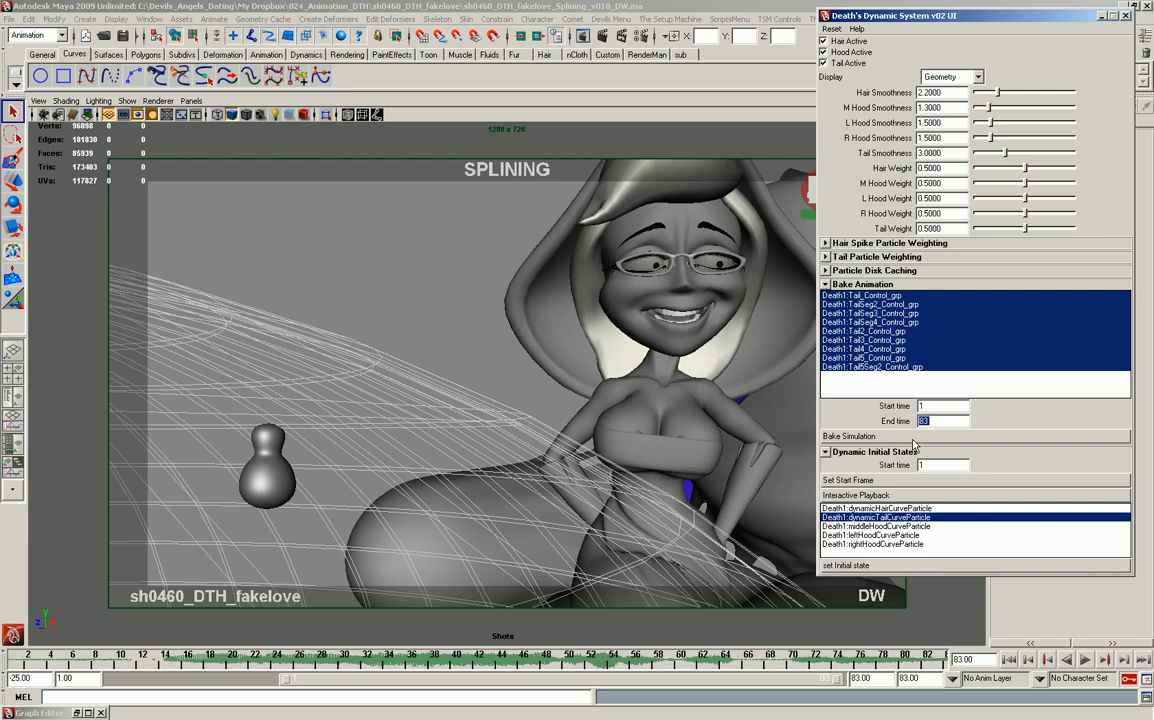
mouse_move(1062, 402)
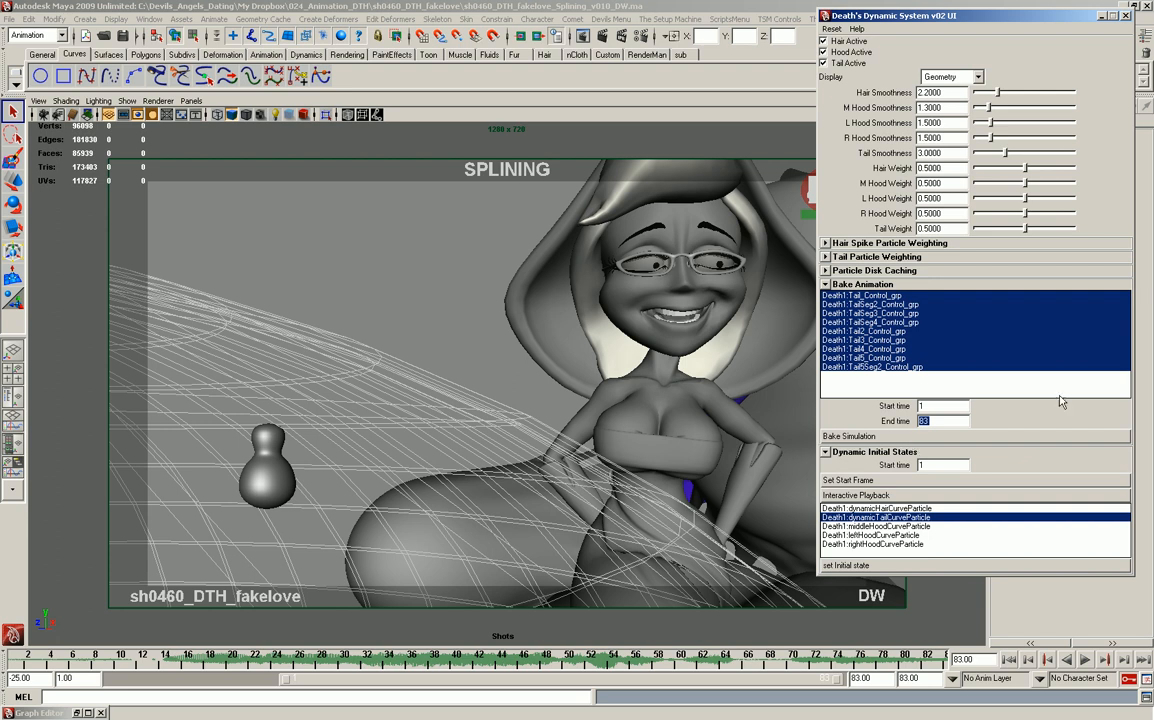
left_click(848, 436)
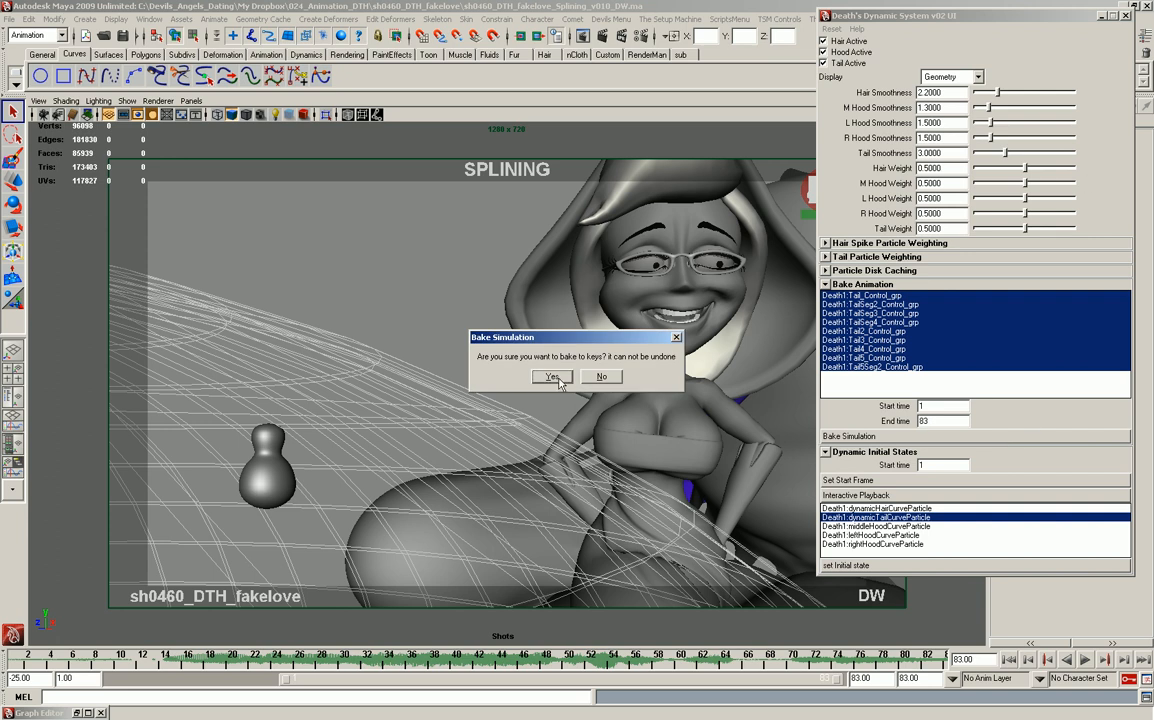
Confirm Yes to bake the tail simulation to keys and let it step through the frames
left_click(552, 376)
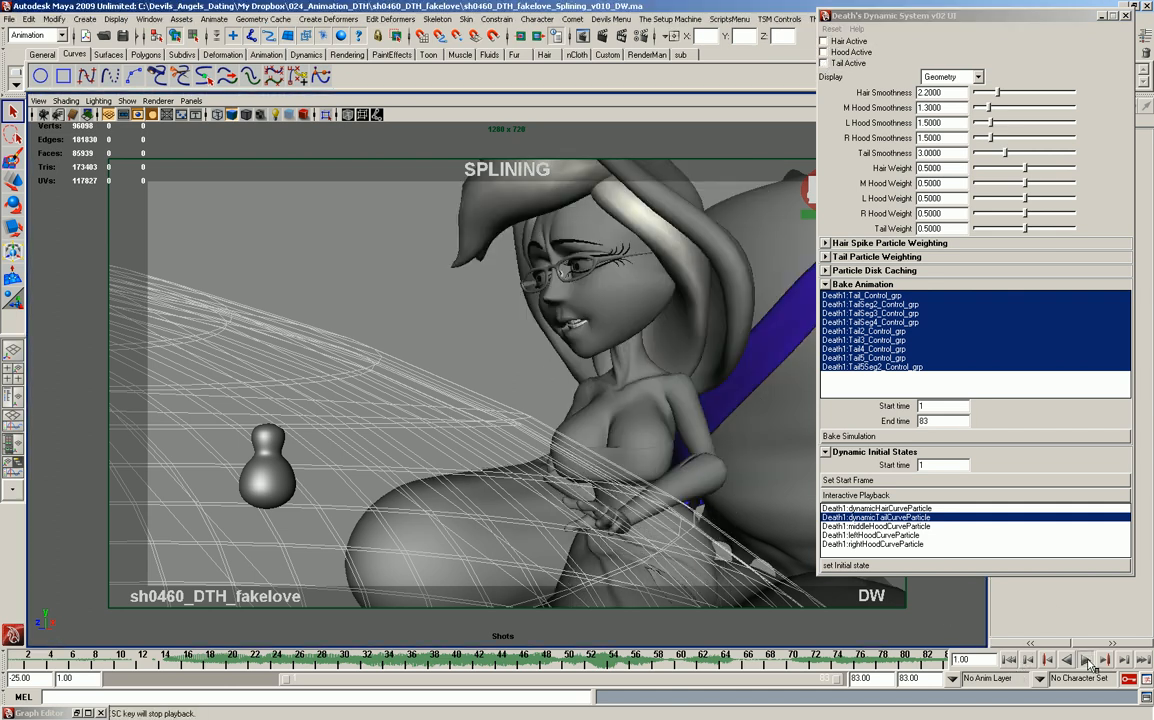
Set Display to Proxy Only and close the Death's Dynamic System window
left_click(1084, 660)
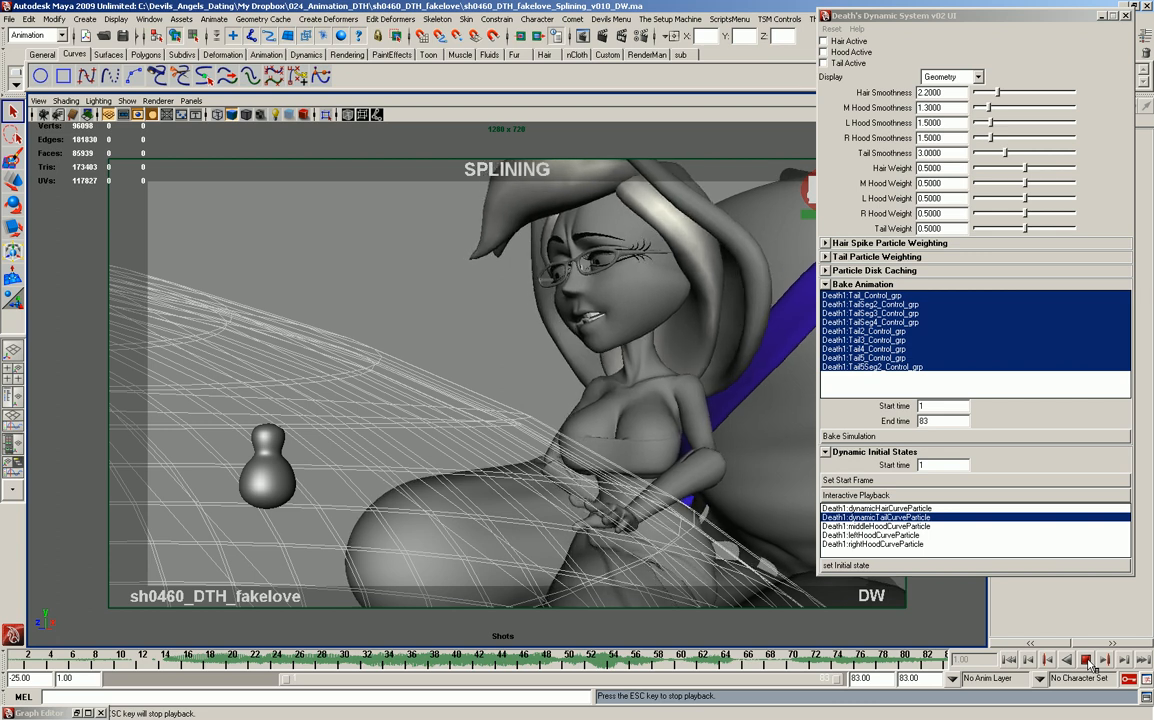
left_click(1086, 660)
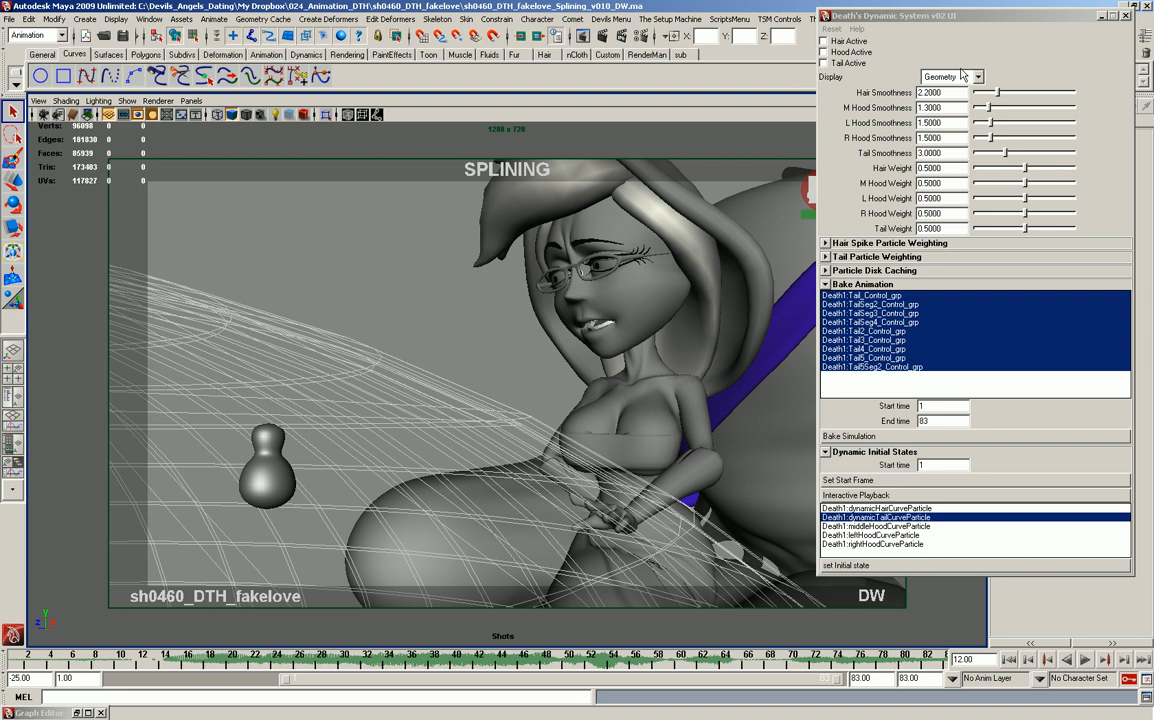
left_click(948, 76)
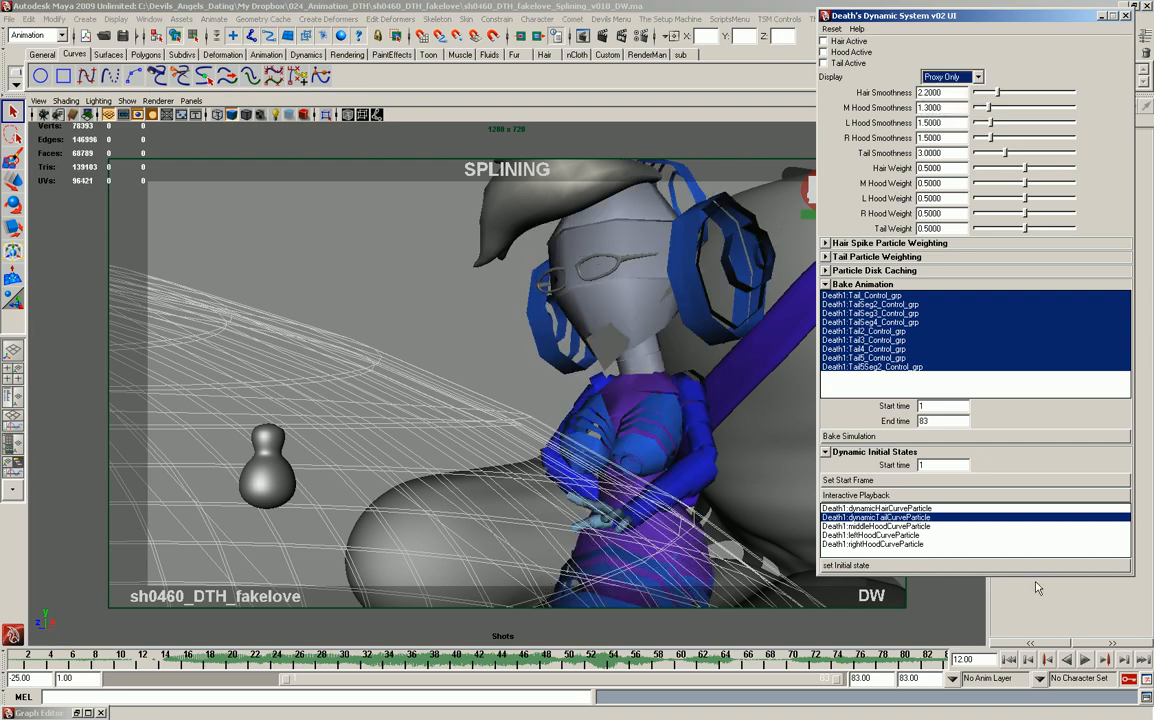
left_click(1084, 660)
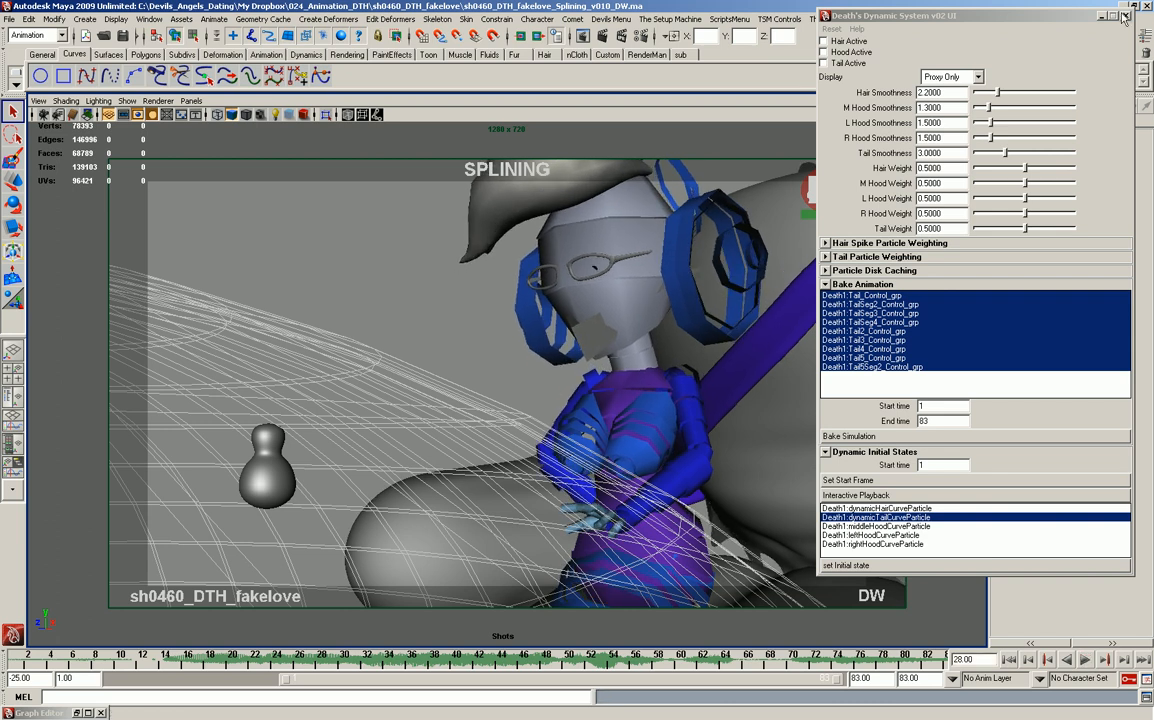
left_click(1124, 16)
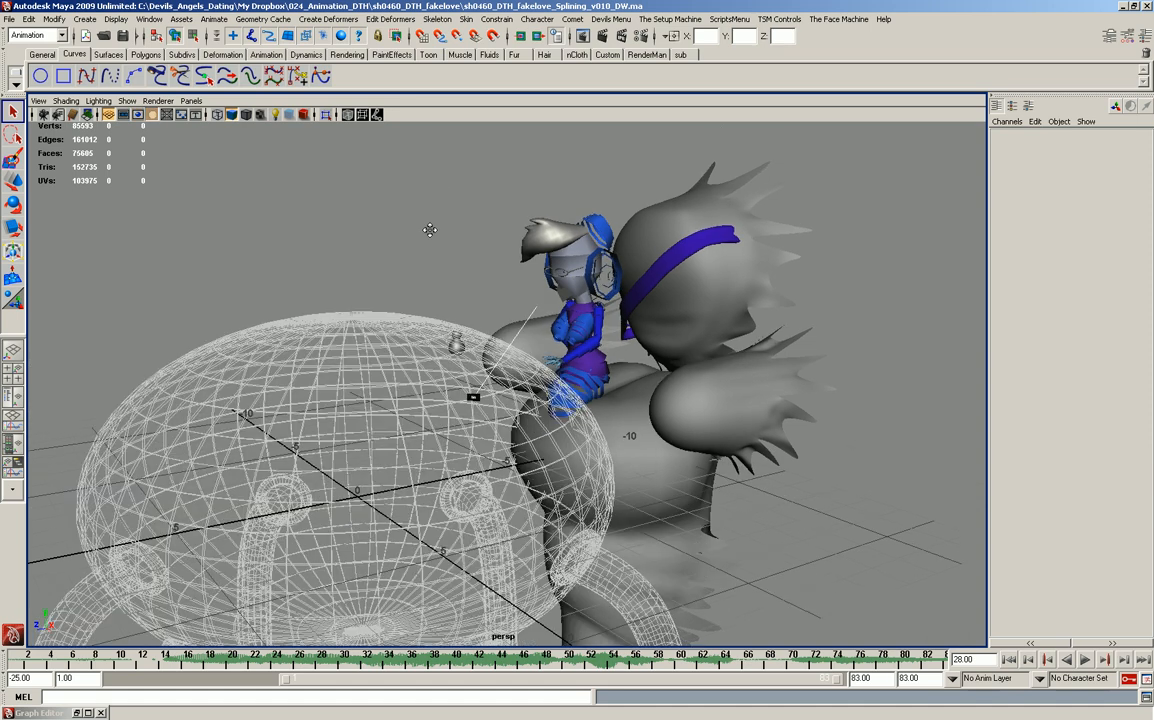
Enable Show > NURBS Curves over the proxy character and return to the shot camera
left_click_drag(430, 230, 456, 338)
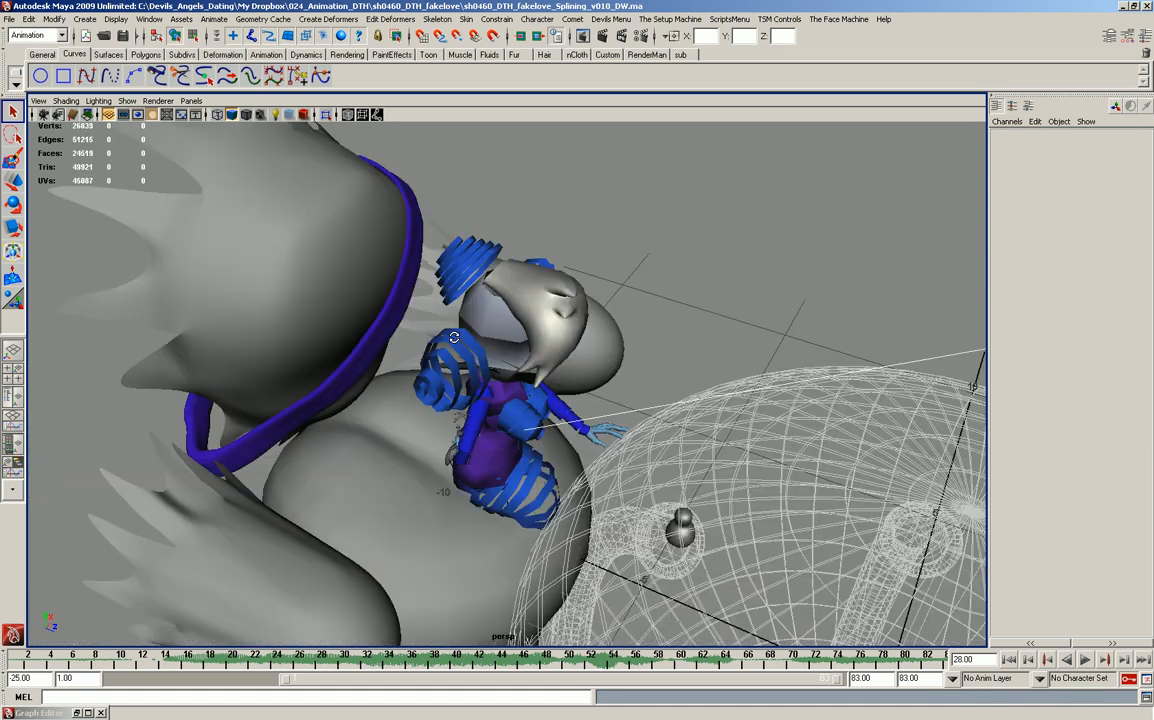
left_click(128, 100)
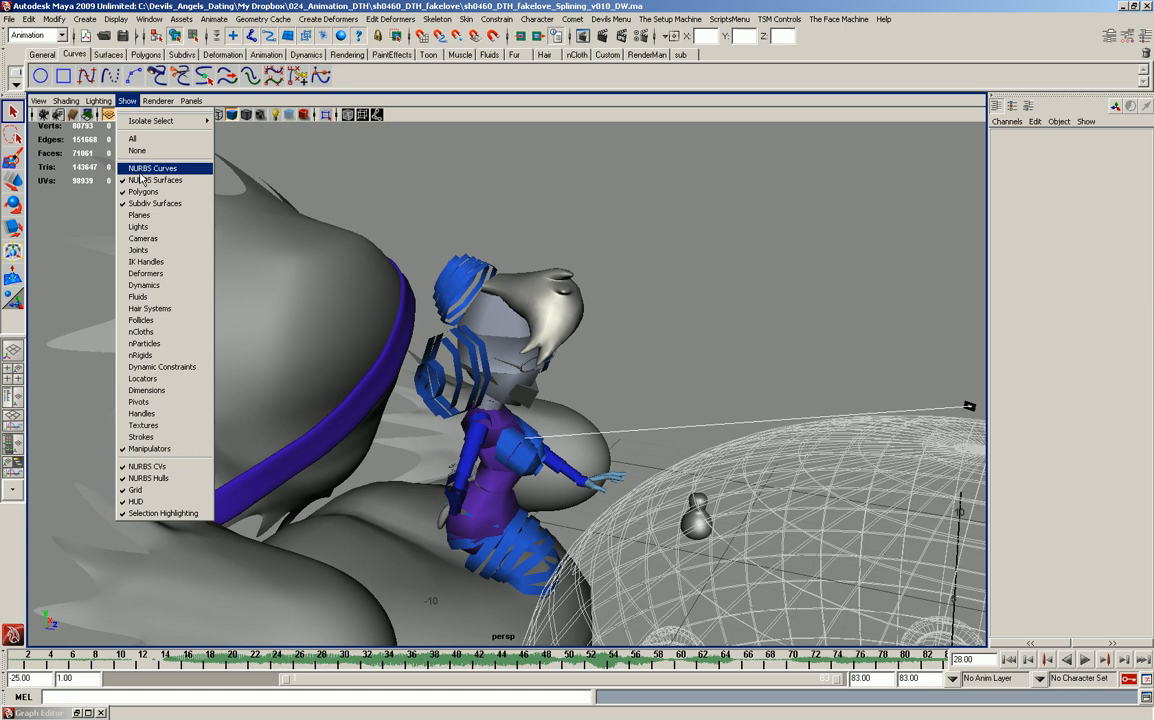
left_click(152, 168)
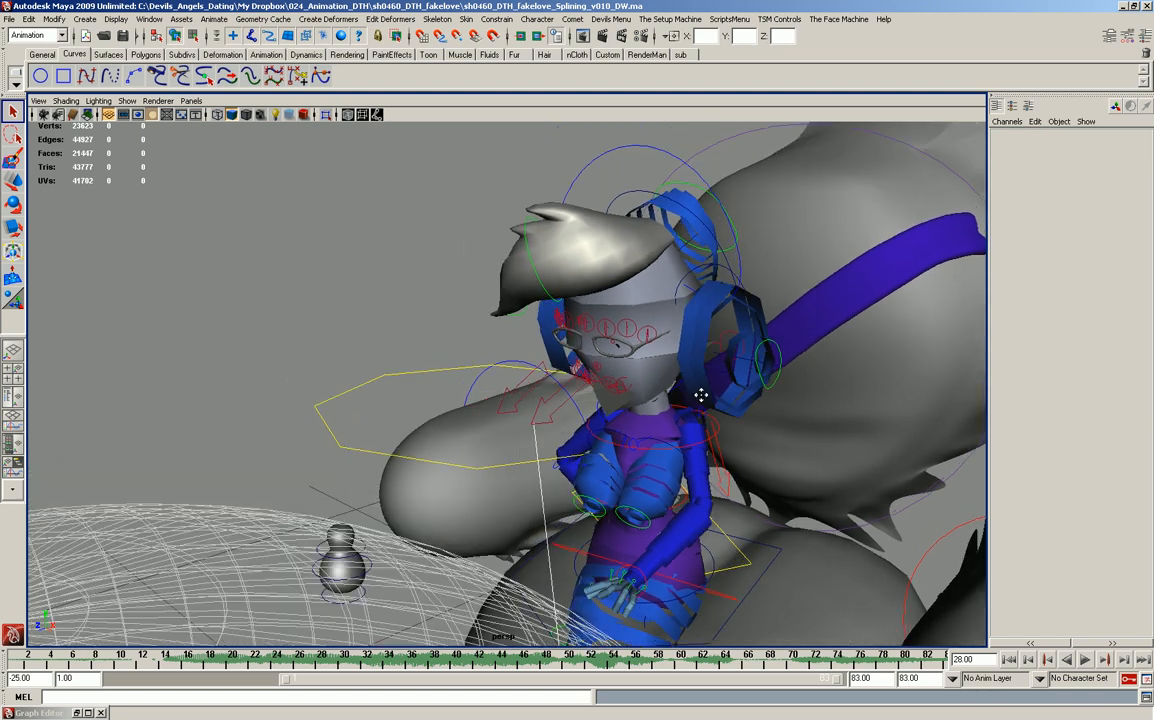
left_click(192, 100)
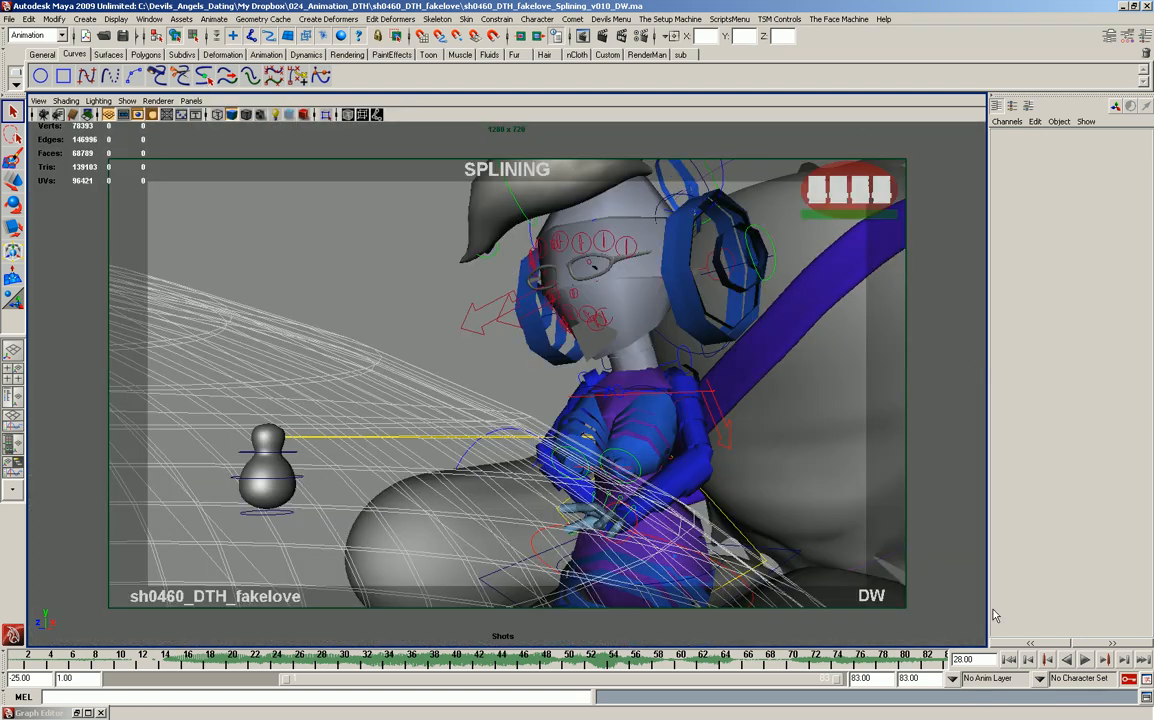
Save the baked shot as a new scene file in the project's scenes folder
left_click(1084, 660)
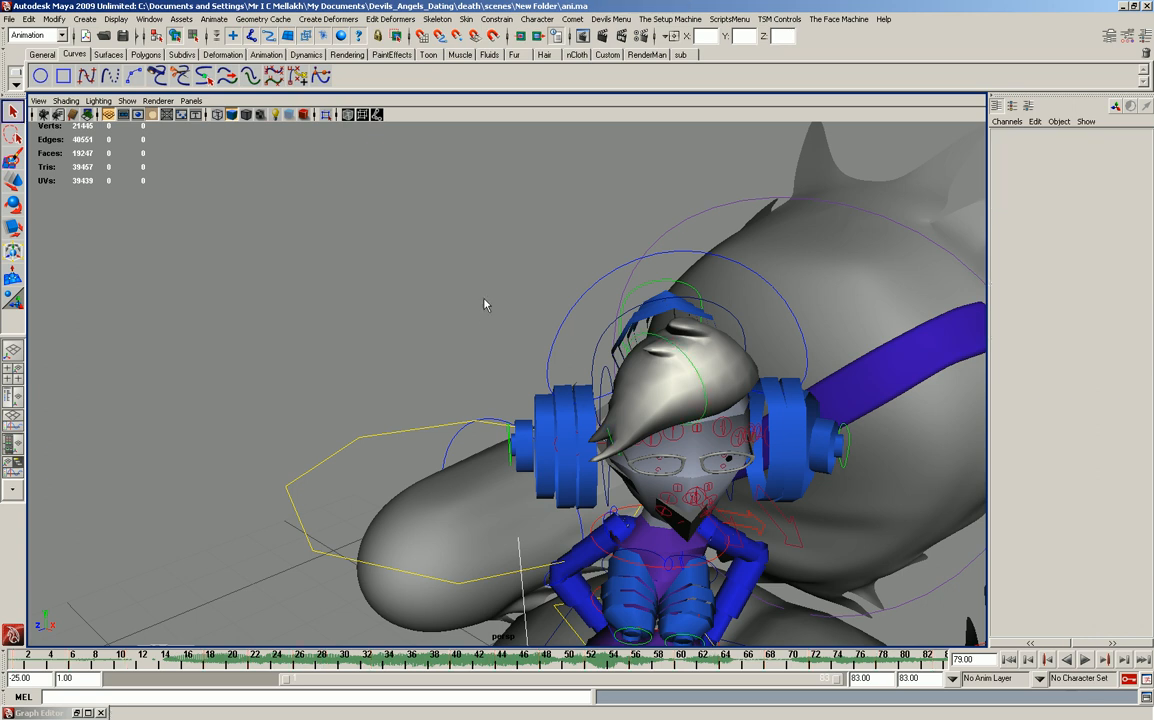
Play and stop the shot twice to review tail and hood motion, then face the character head-on
left_click(1084, 660)
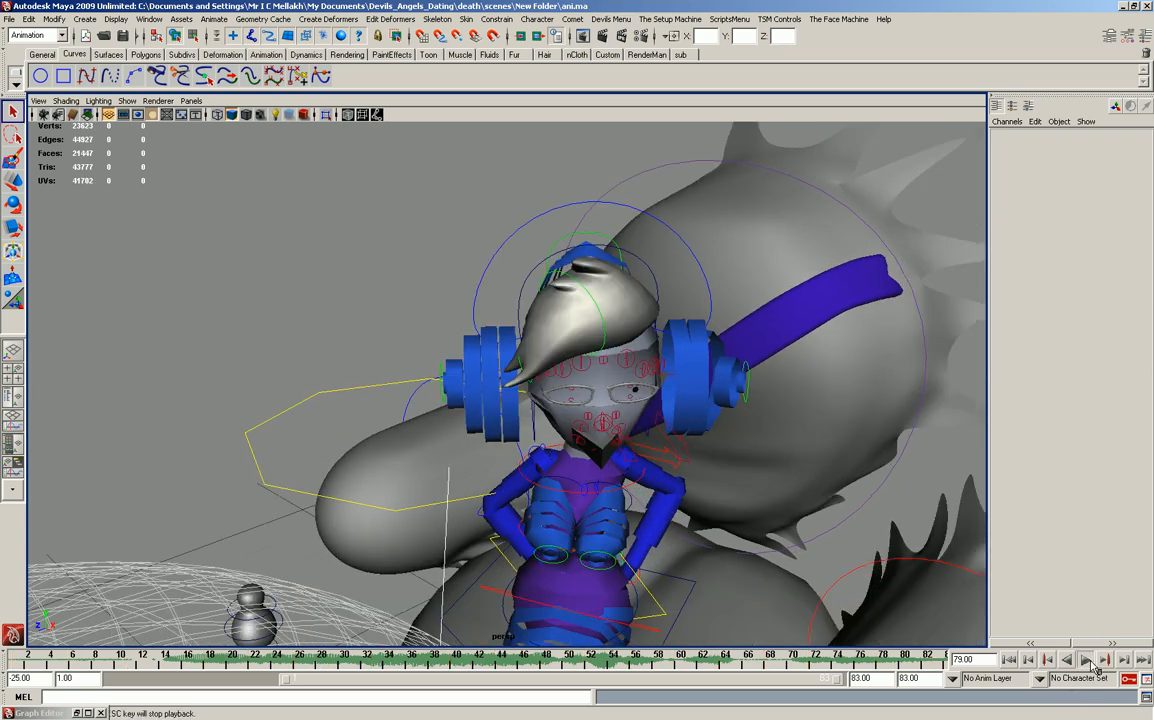
left_click(1084, 660)
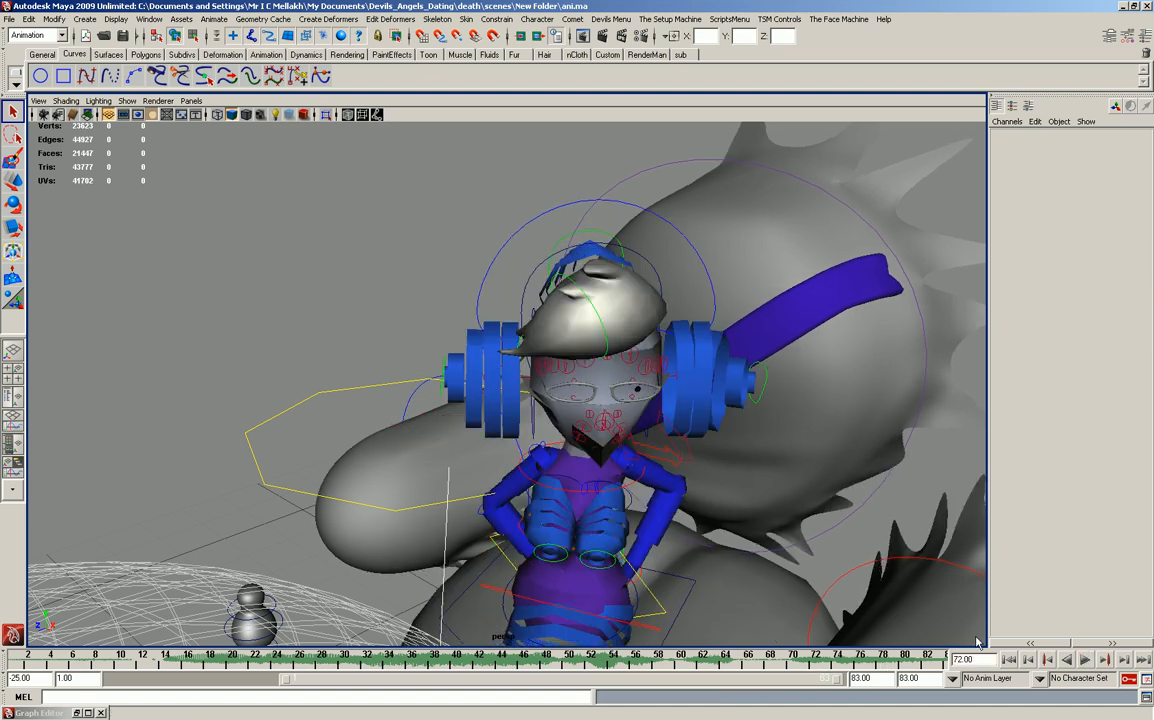
left_click(1086, 660)
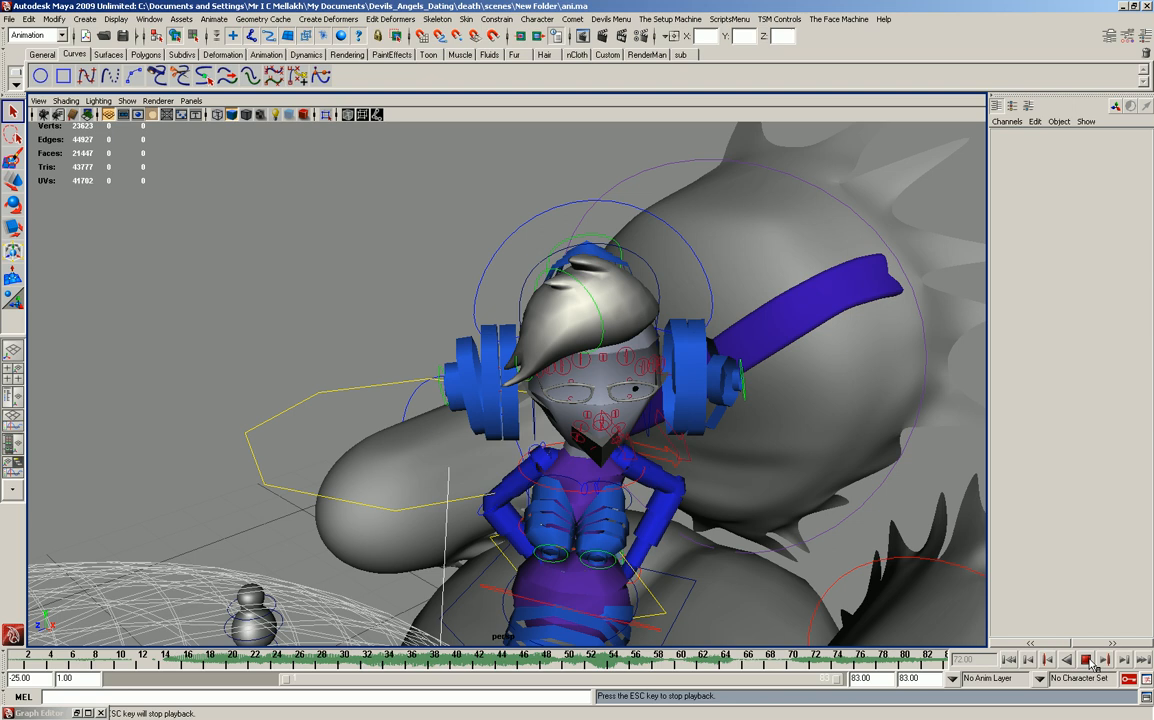
left_click(1086, 660)
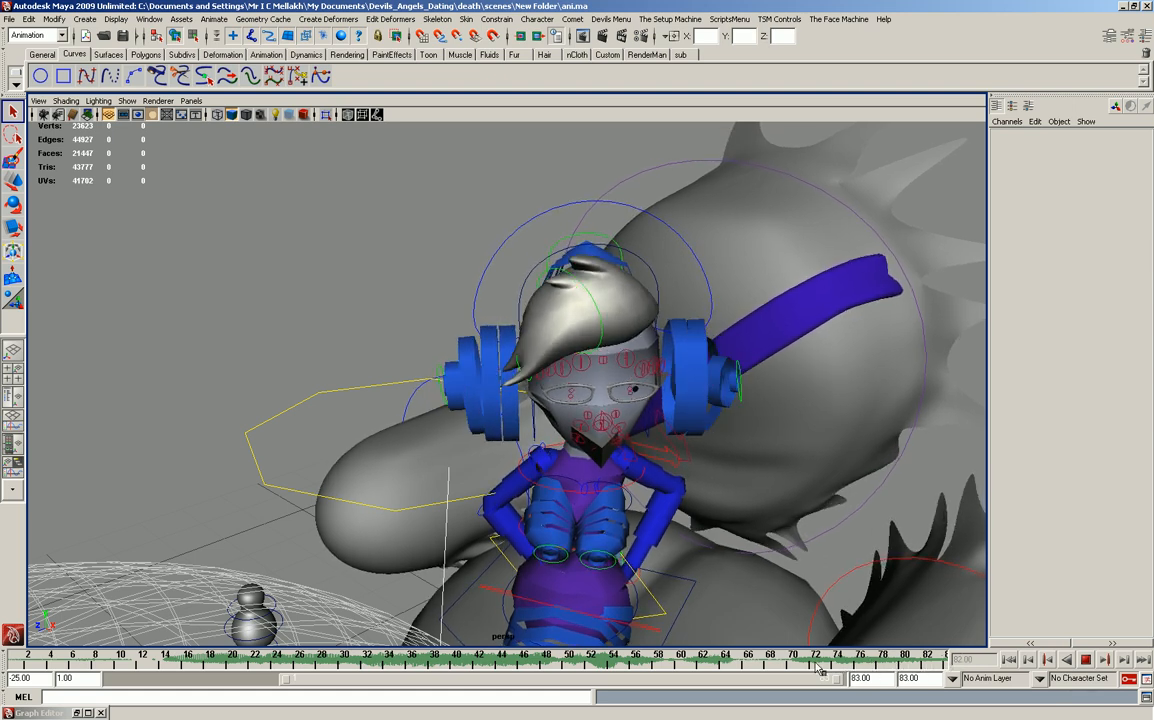
left_click_drag(820, 664, 670, 656)
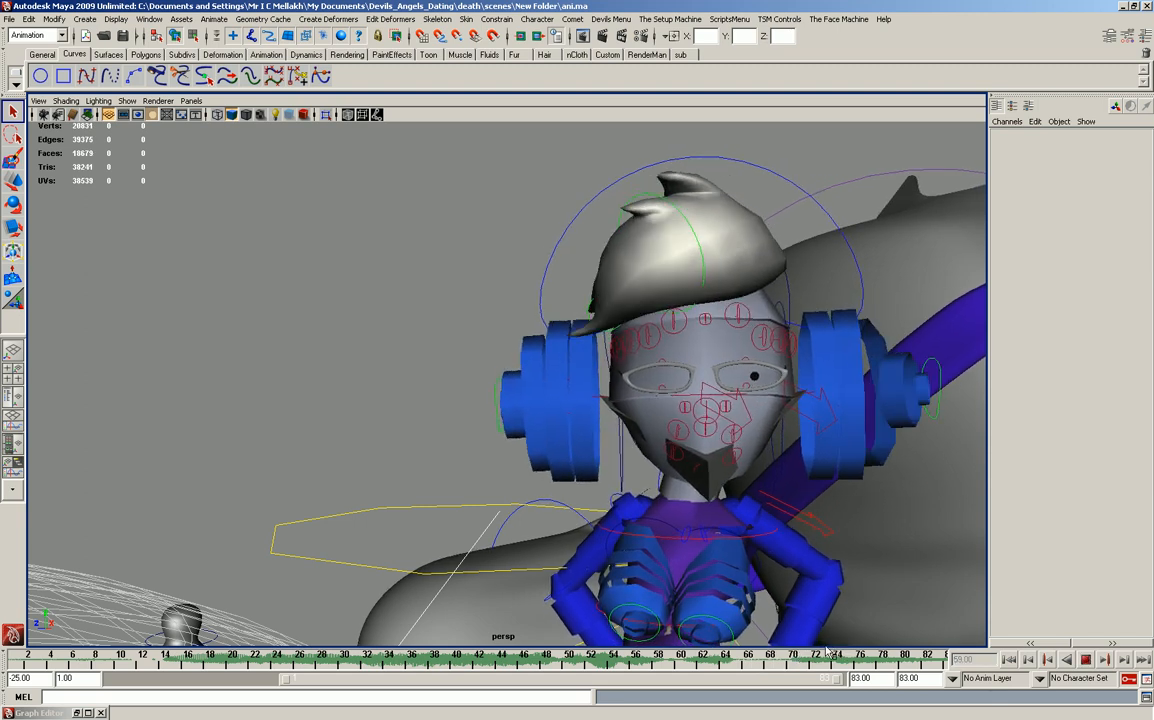
Switch the viewport to look through the sh0460 shot camera
left_click(192, 100)
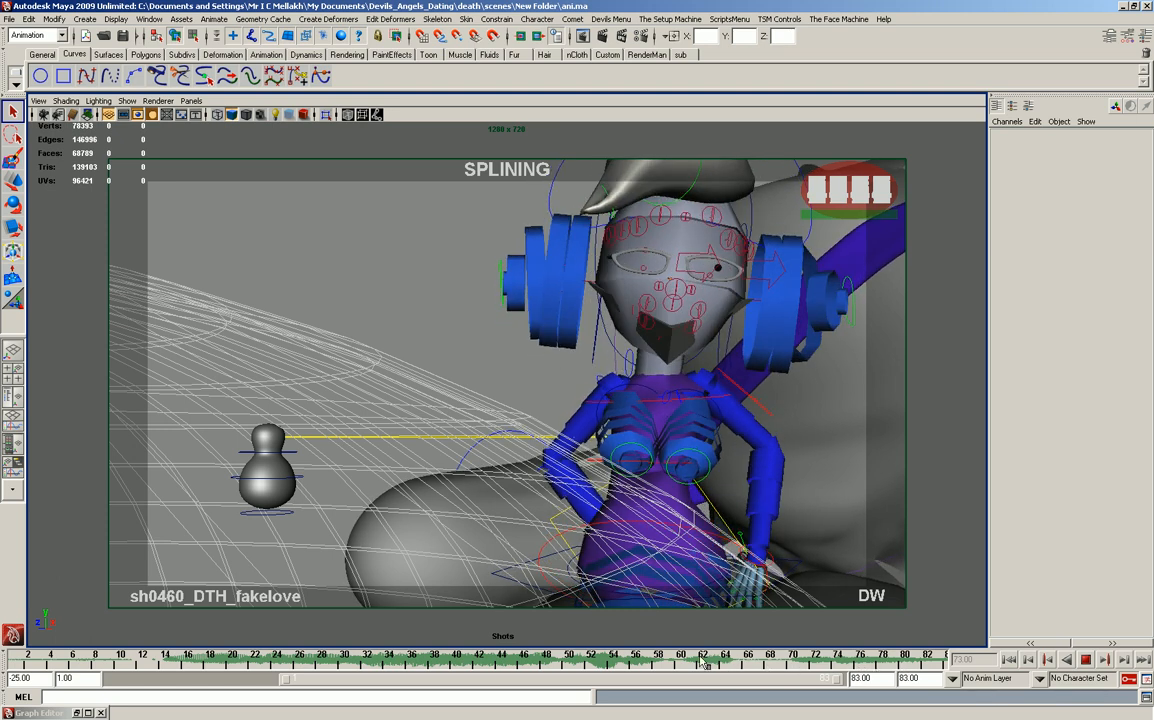
Step to two later frames on the Time Slider to check the baked head-turn pose
left_click(688, 668)
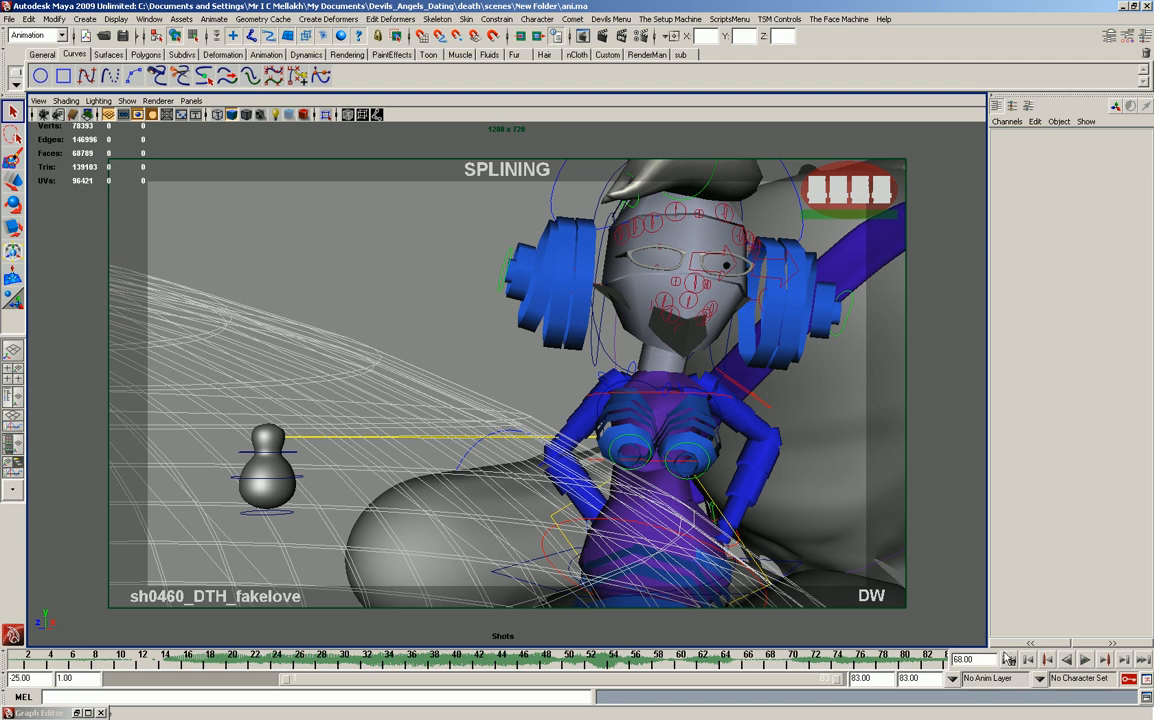
left_click(1084, 660)
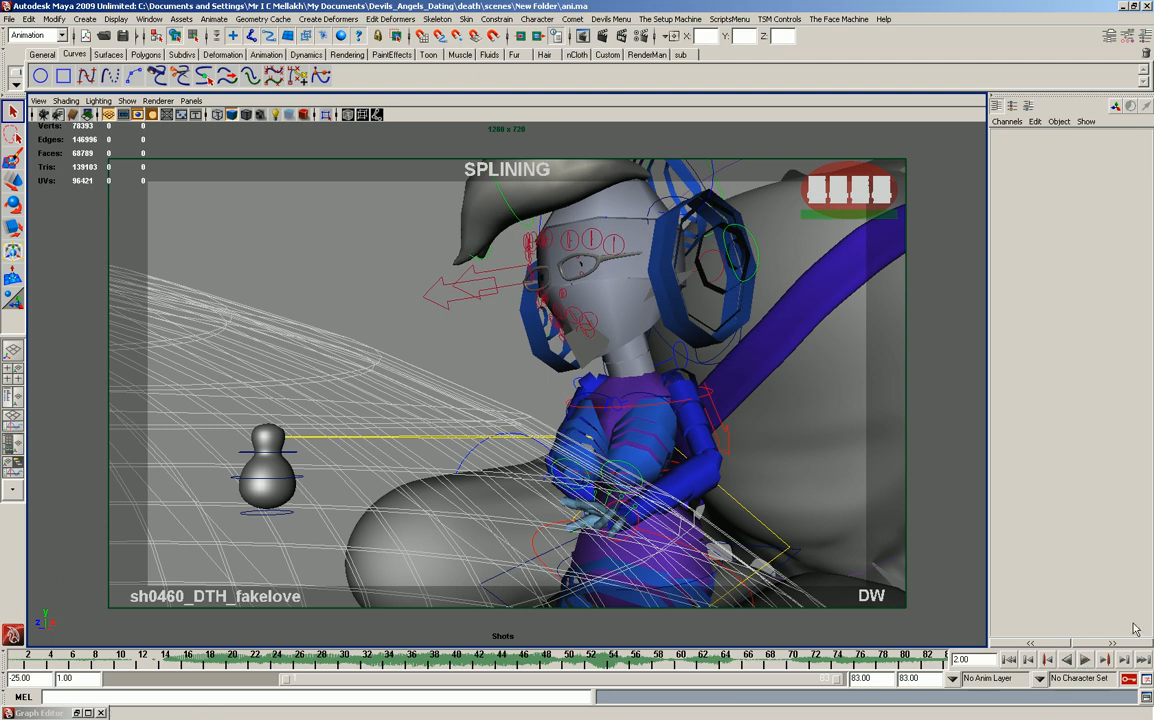
mouse_move(224, 242)
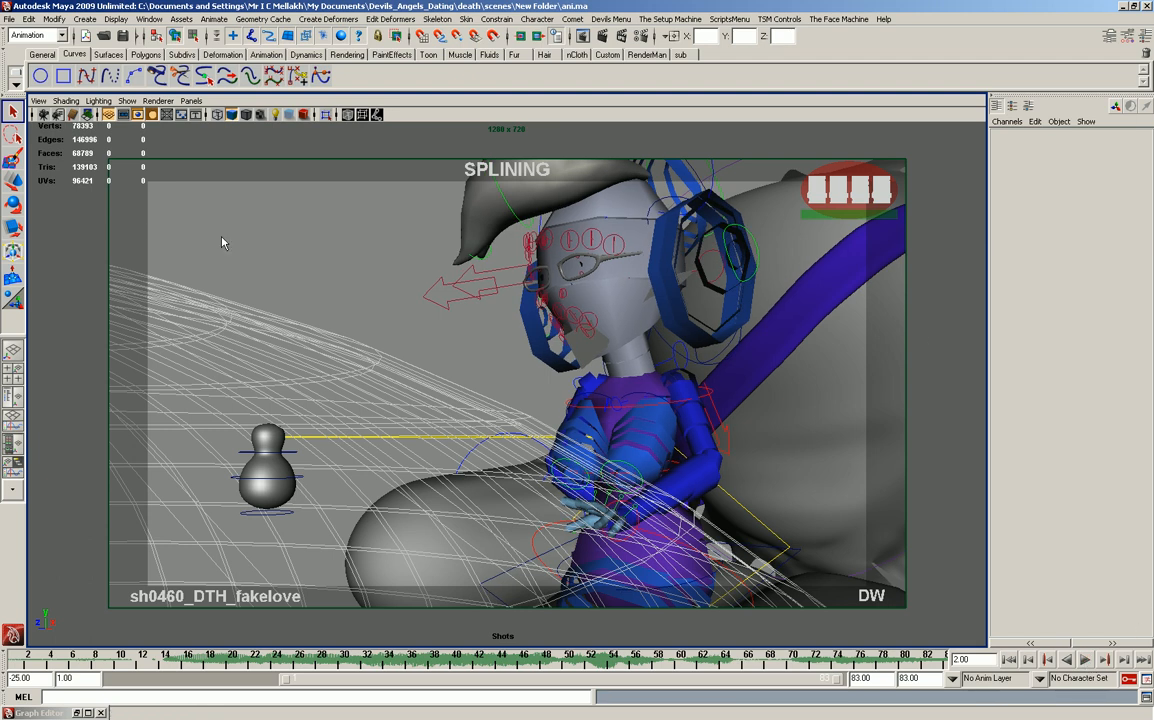